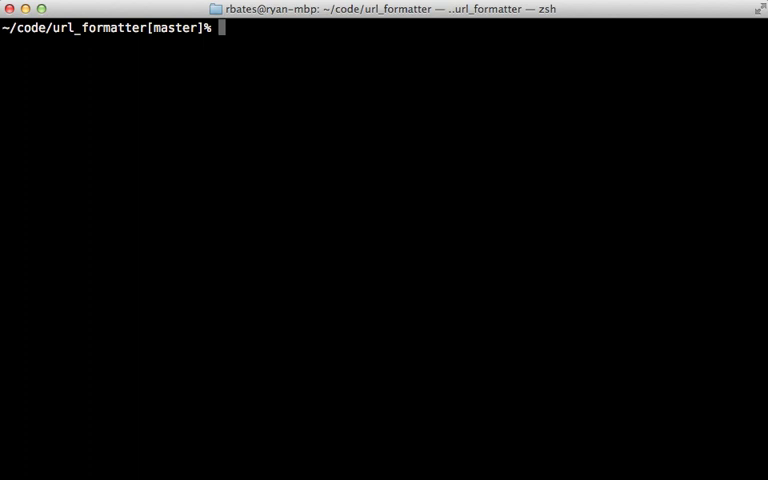
Check git status, stage all url_formatter files, and begin the initial commit command
text(git)
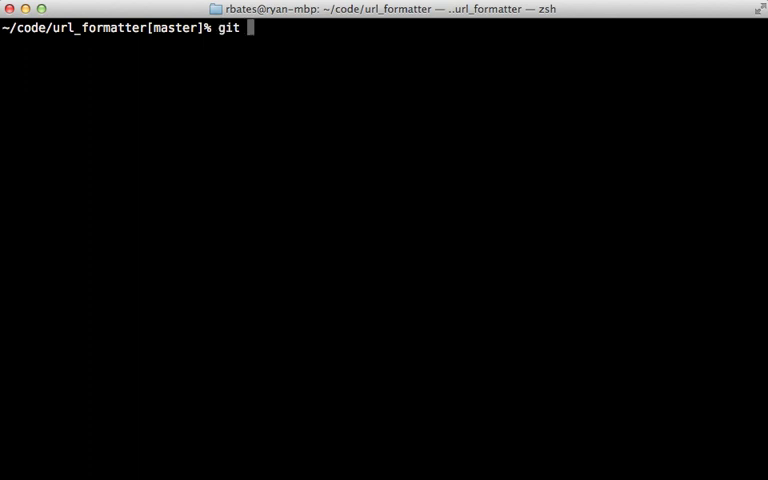
key(Return)
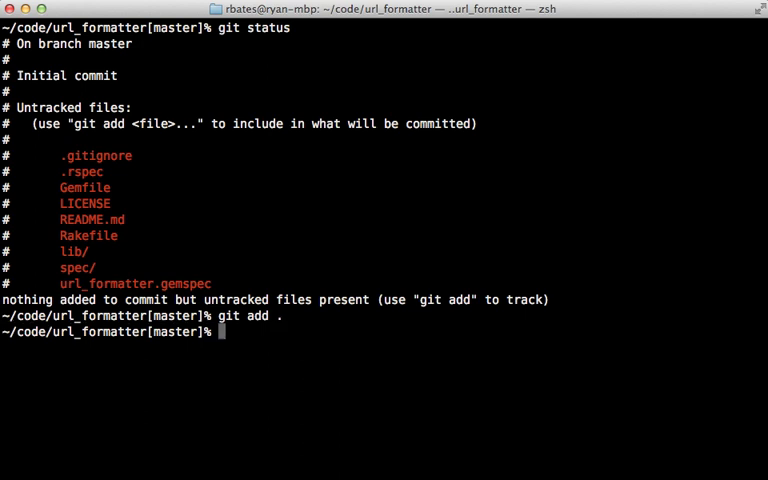
text(git)
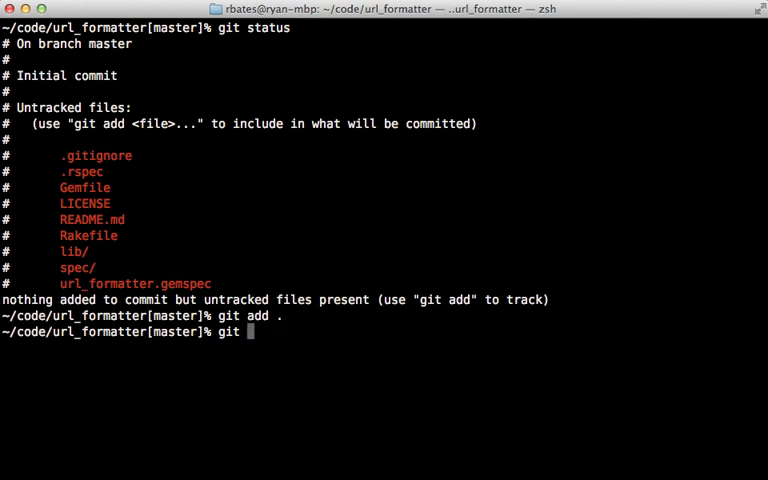
text(commit -m ")
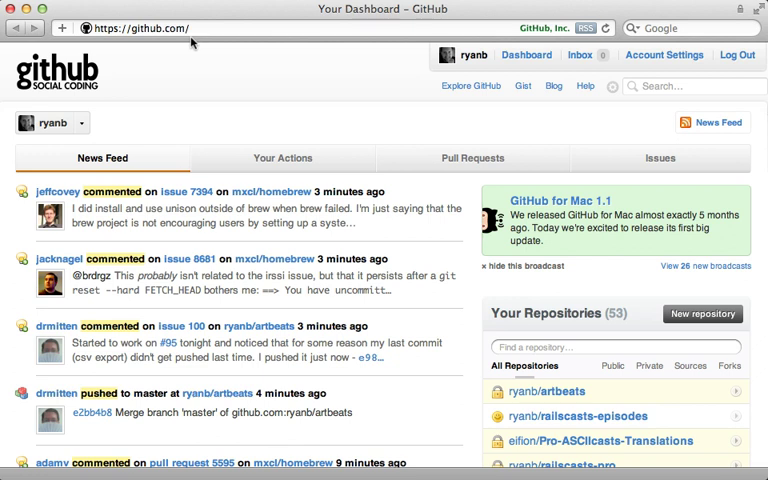
mouse_move(511, 257)
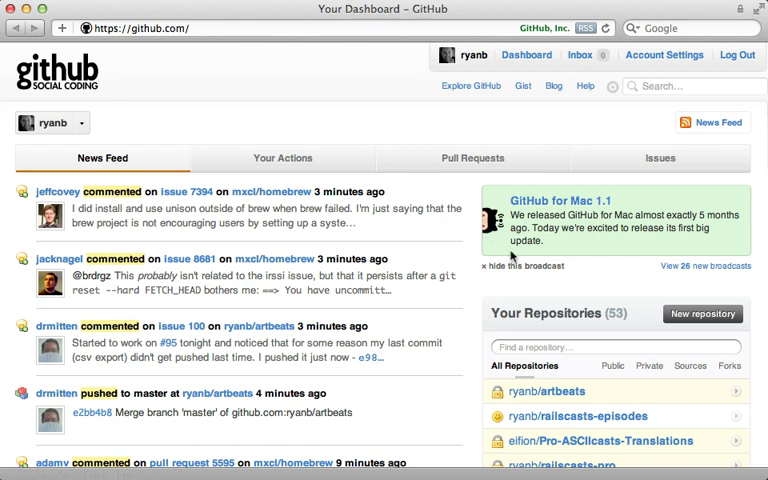
Create the url_formatter repository on GitHub and review its setup instructions
click(703, 314)
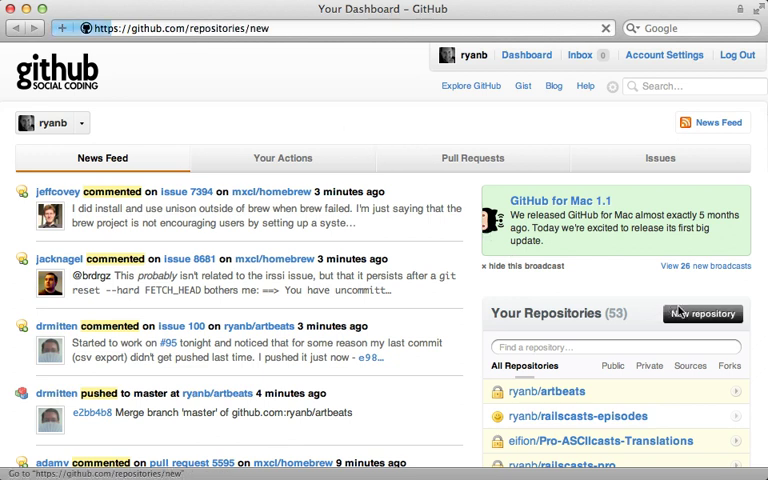
click(702, 313)
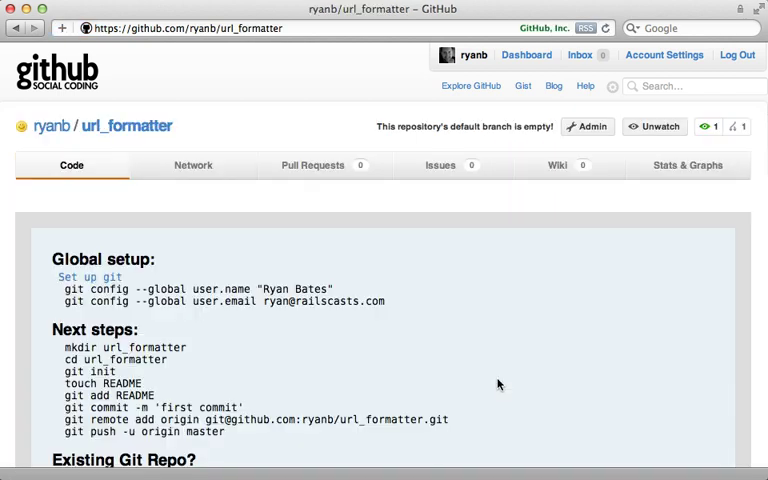
scroll(down, 3)
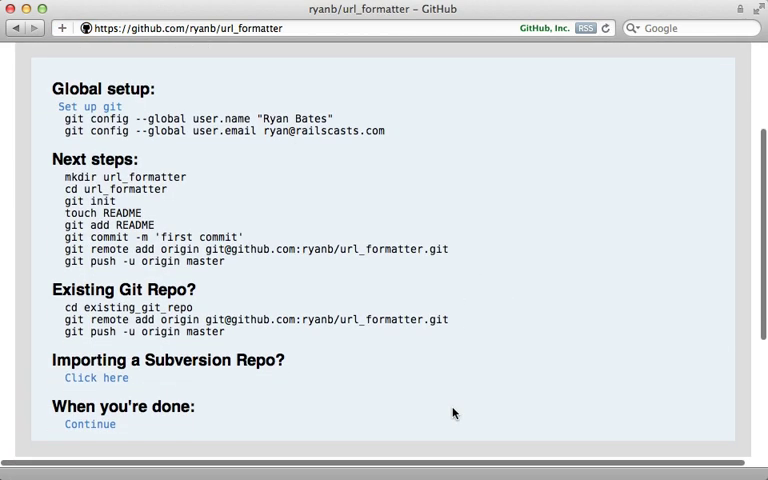
scroll(up, 3)
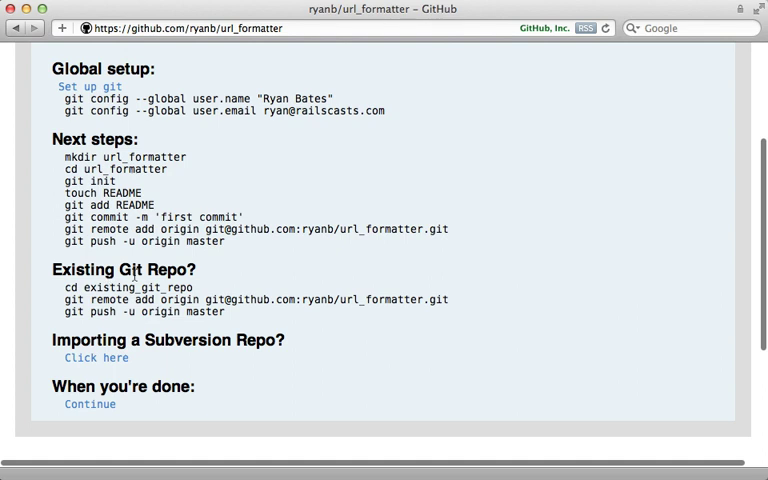
mouse_move(71, 298)
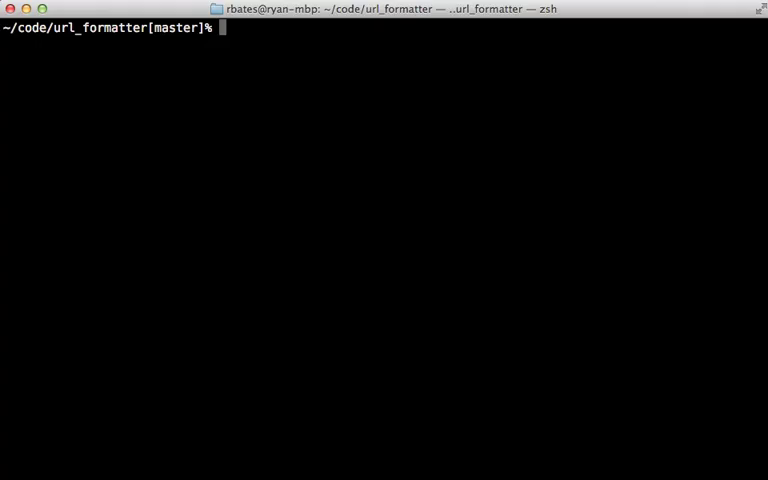
text(git remote add origin git@github.com:ryanb/url_formatter.git)
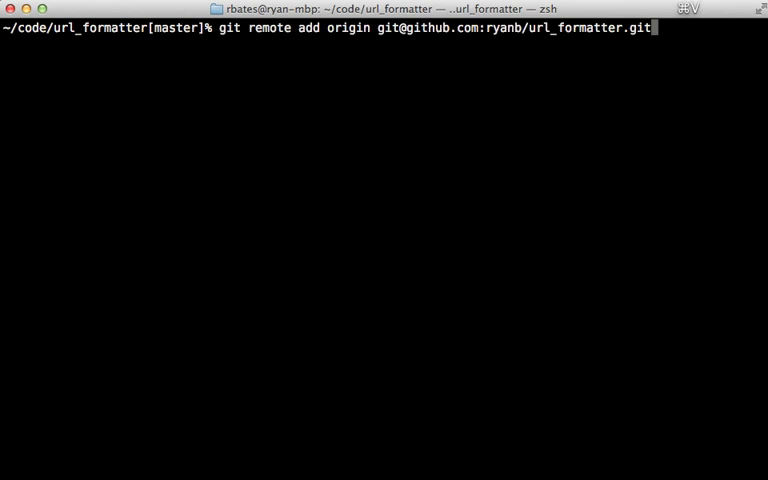
key(Return)
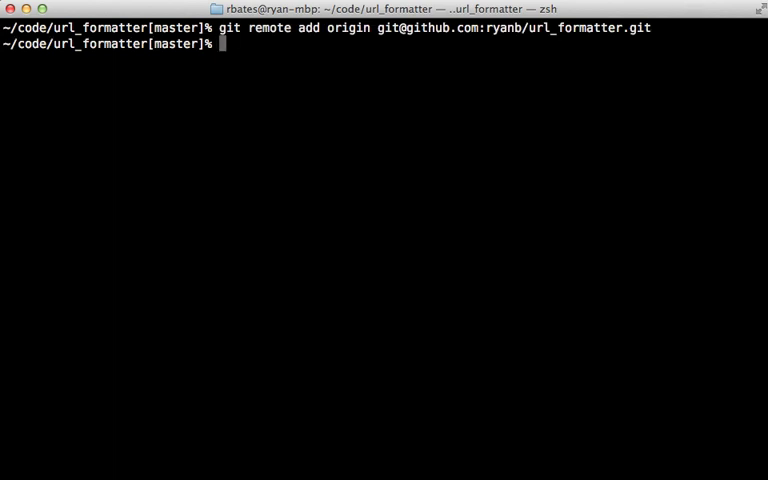
key(Return)
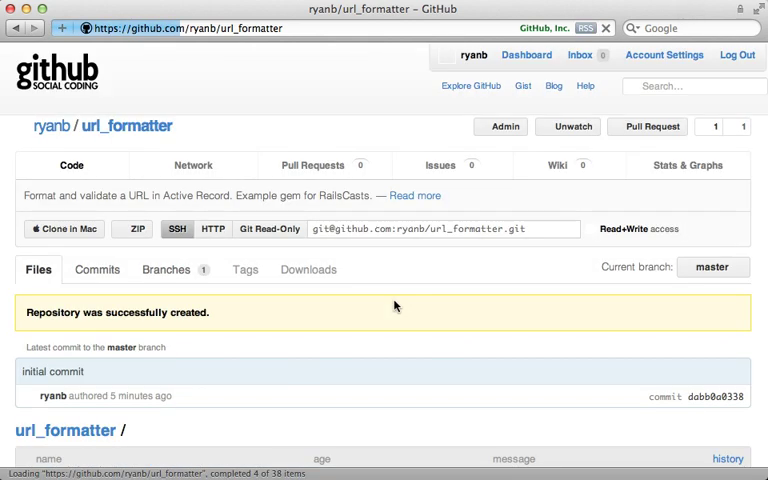
Browse the pushed repository files and select the git:// read-only clone URL
scroll(down, 3)
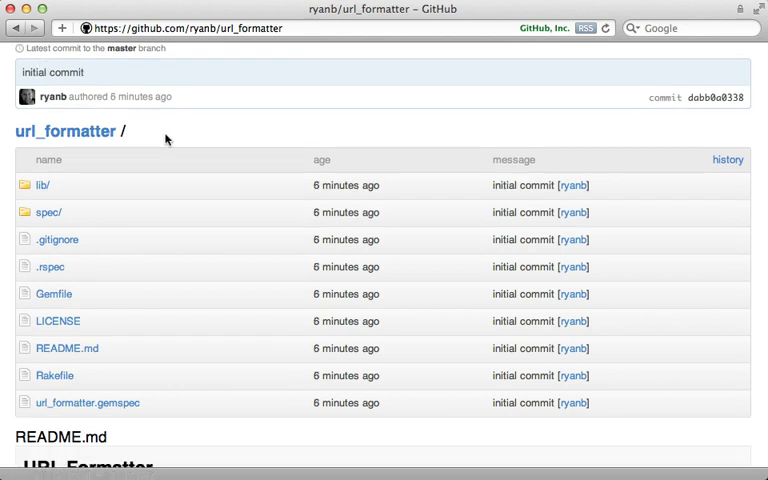
mouse_move(184, 122)
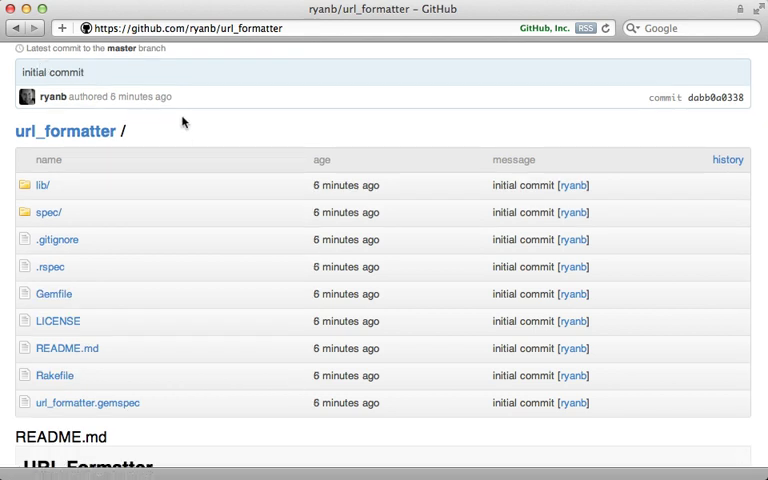
scroll(up, 3)
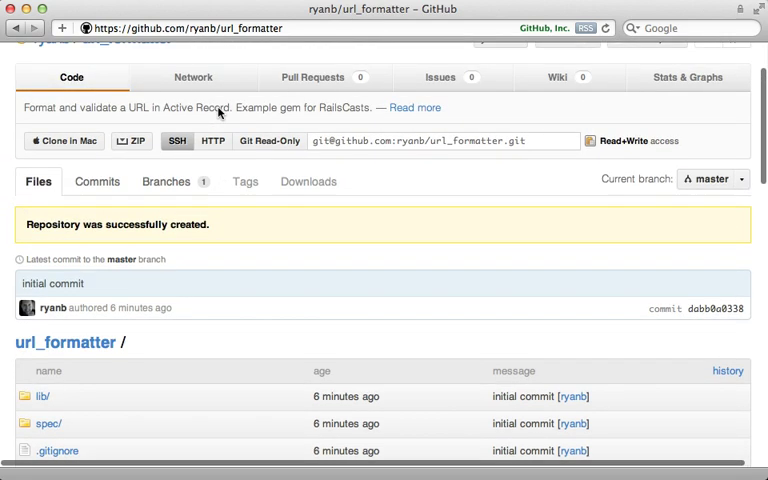
click(269, 203)
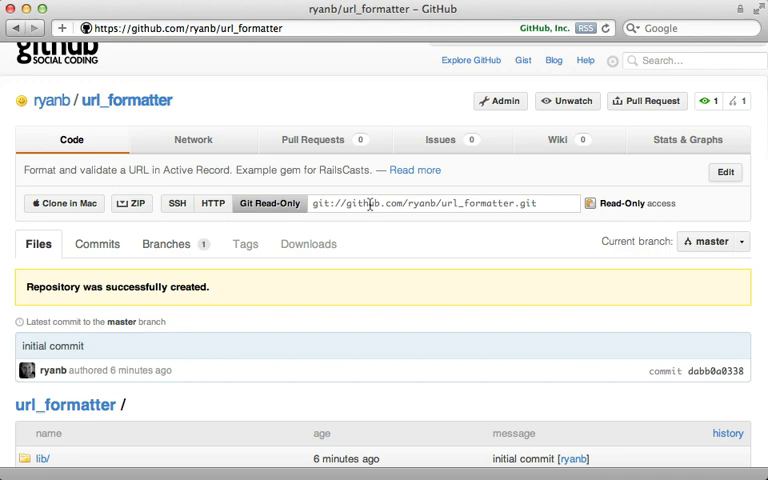
click(593, 203)
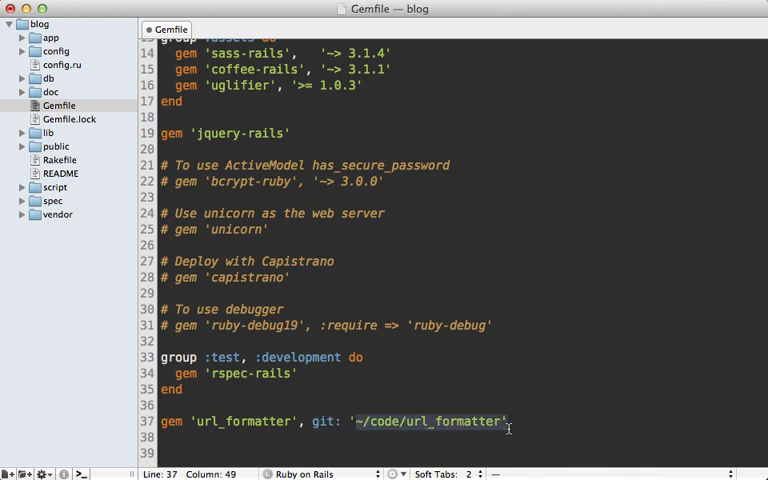
Point the Gemfile's url_formatter gem at git://github.com/ryanb/url_formatter.git
text(git://github.com/ryanb/url_formatter.git)
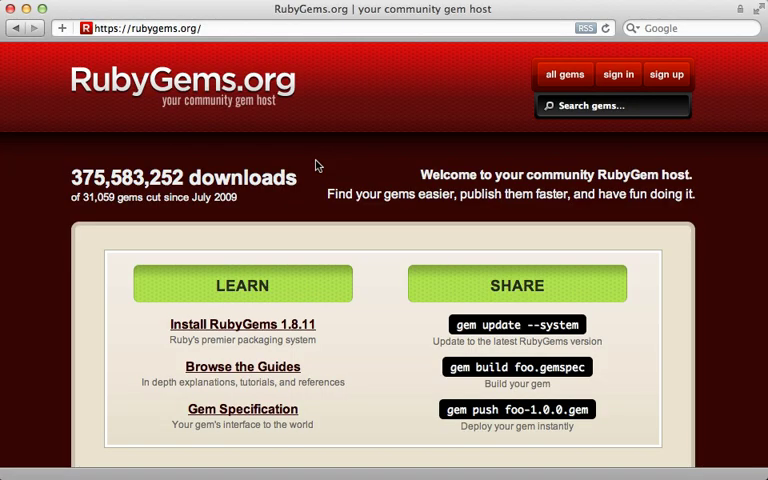
mouse_move(270, 158)
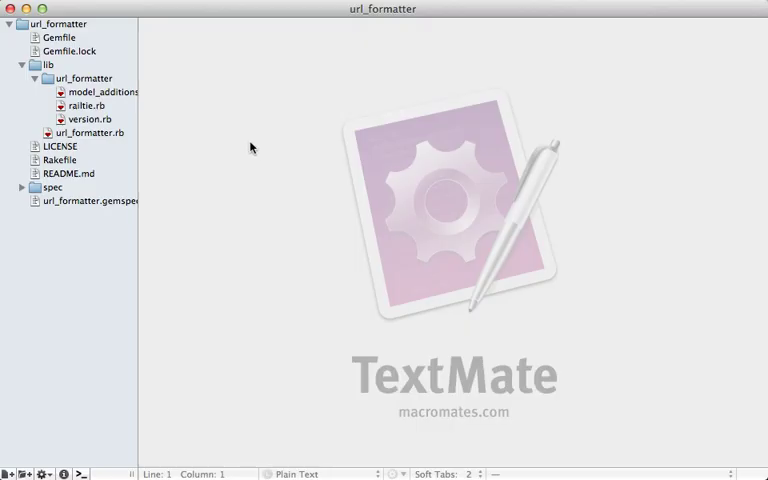
mouse_move(85, 119)
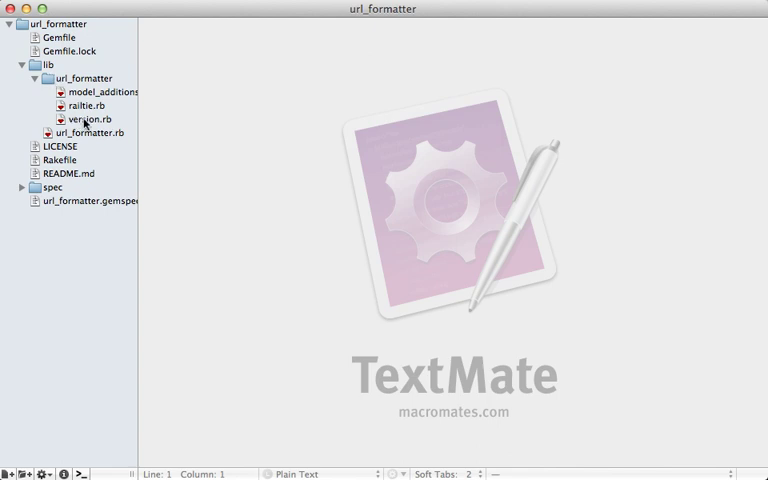
Set VERSION to 0.0.1 and create CHANGELOG.md with a v0.0.1 initial release bullet
double_click(84, 119)
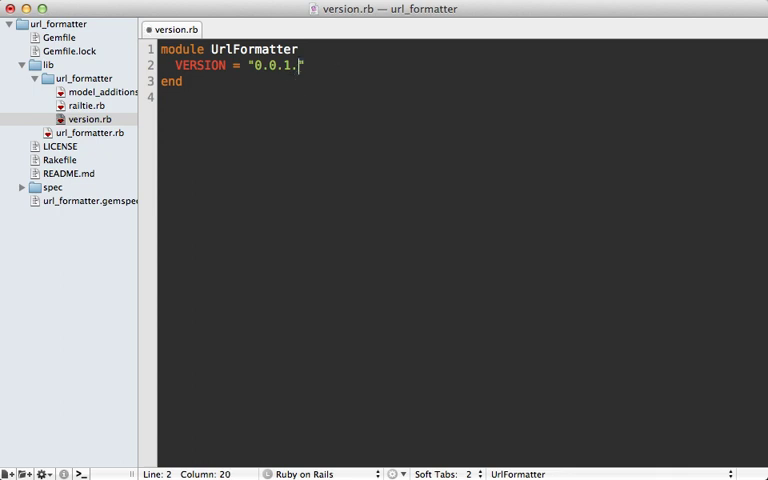
key(Backspace)
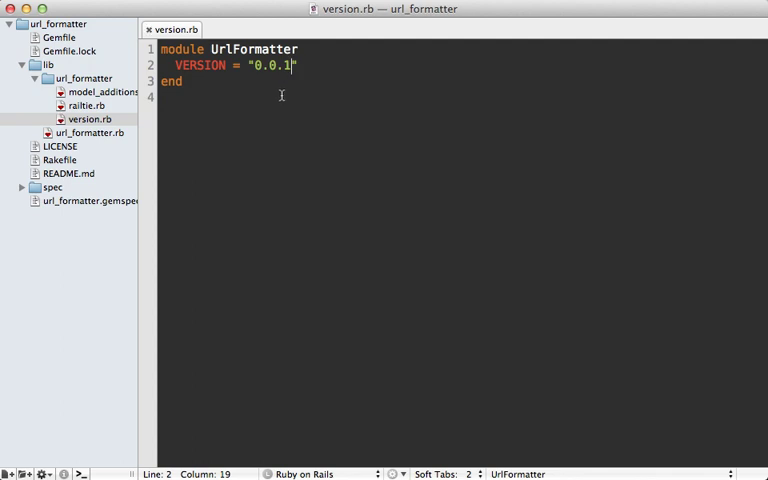
mouse_move(258, 92)
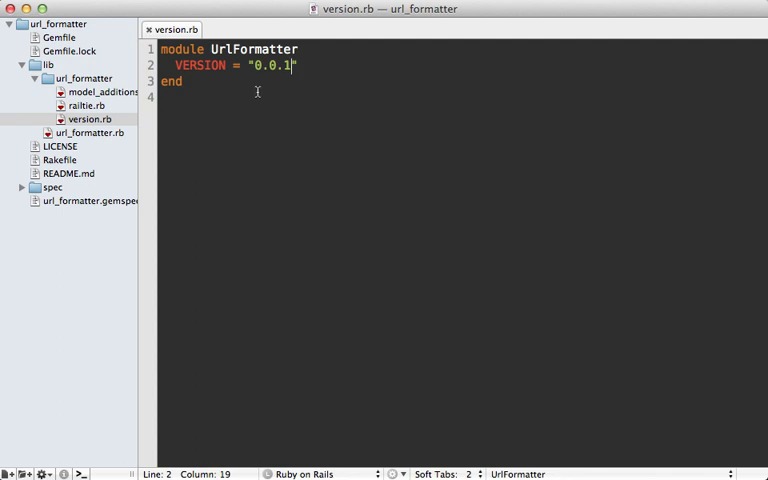
right_click(50, 23)
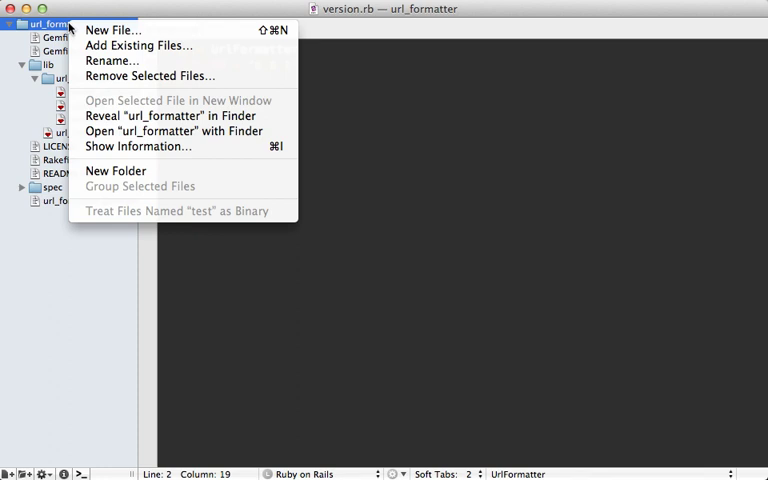
click(112, 30)
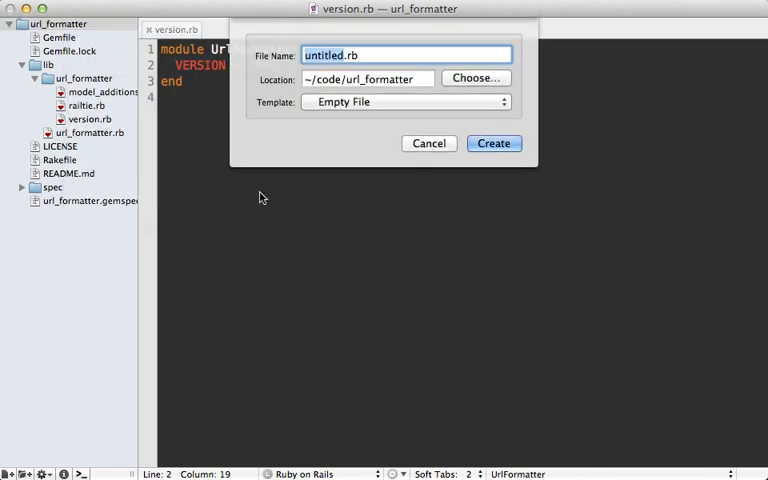
text(CHANGE)
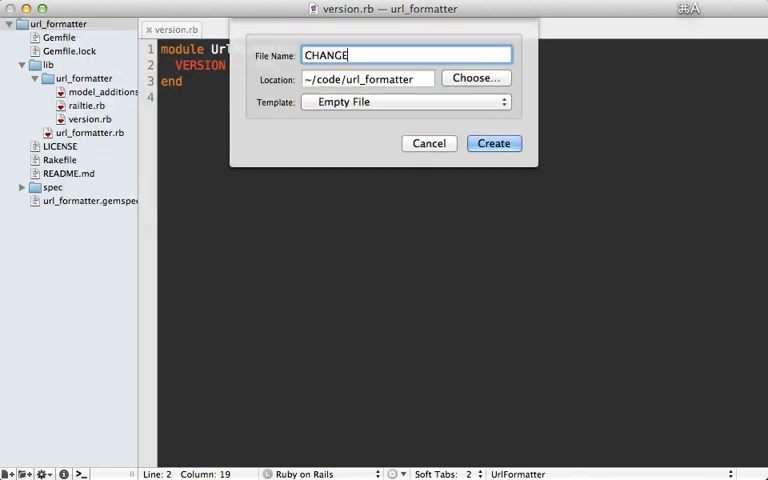
text(LOG.md)
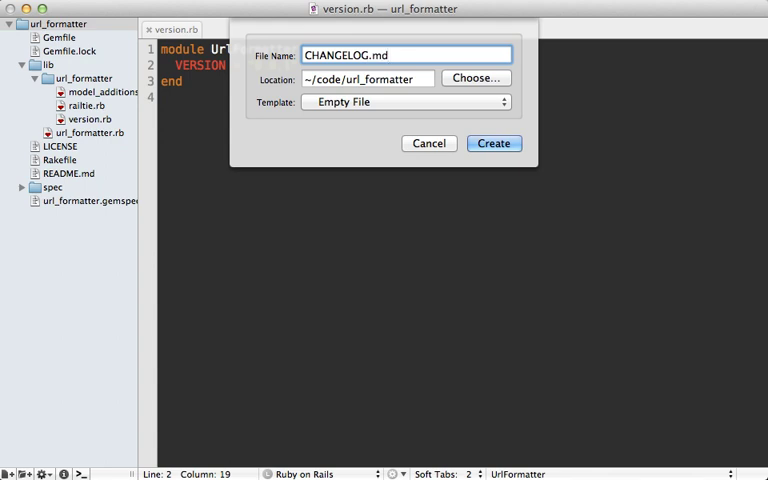
click(493, 143)
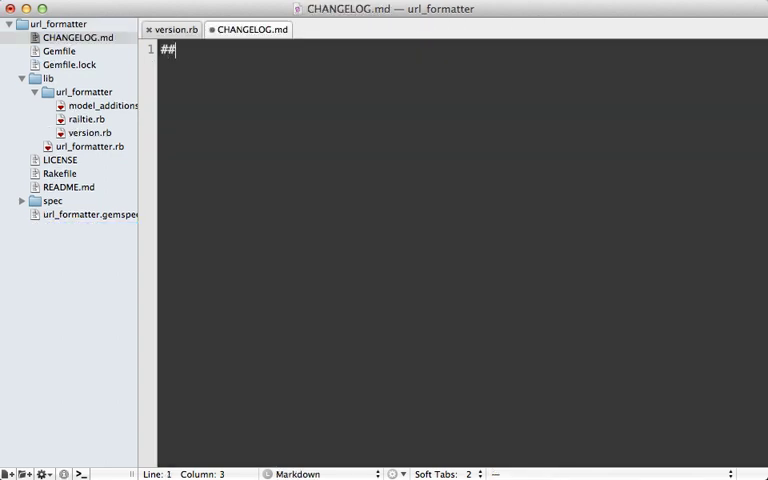
text(v0.0.1)
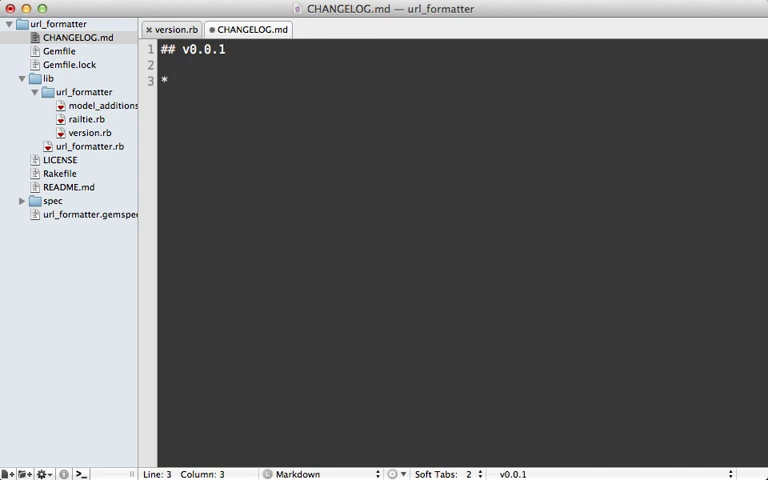
text(initial rele)
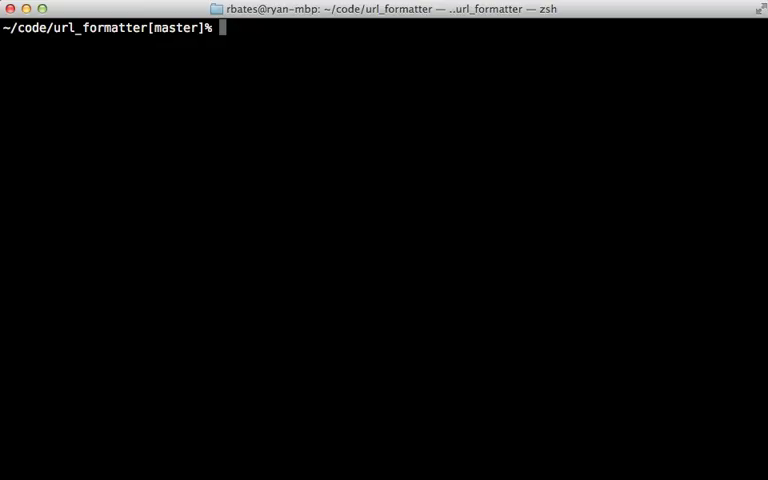
Commit the changes as 'releasing v0.0.1' and publish gem 0.0.1 via rake release
text(git add .)
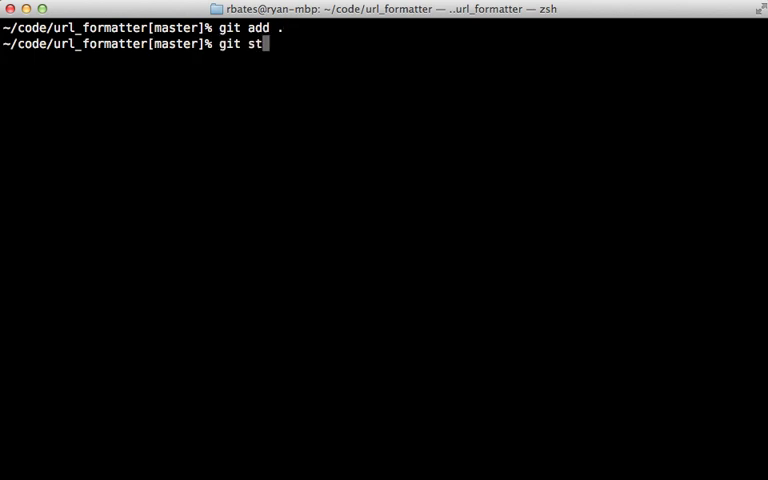
key(Return)
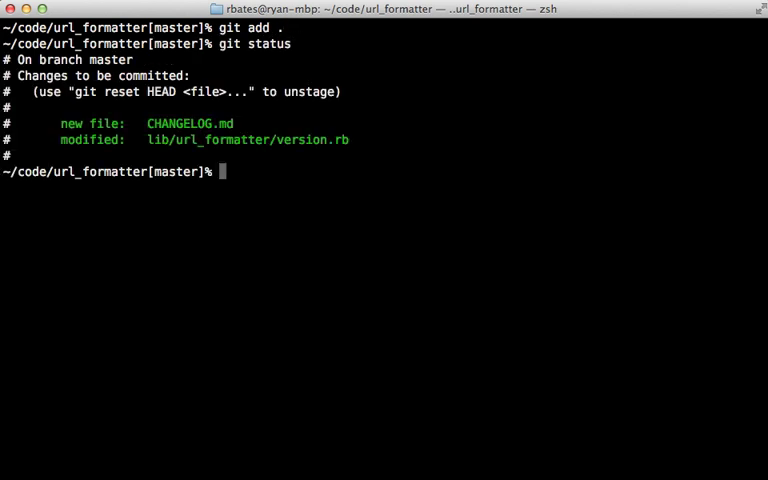
text(git commit)
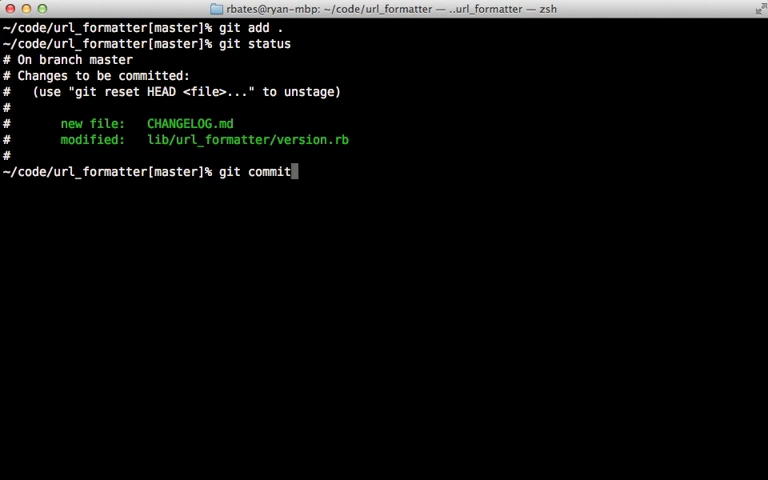
text(-m "re)
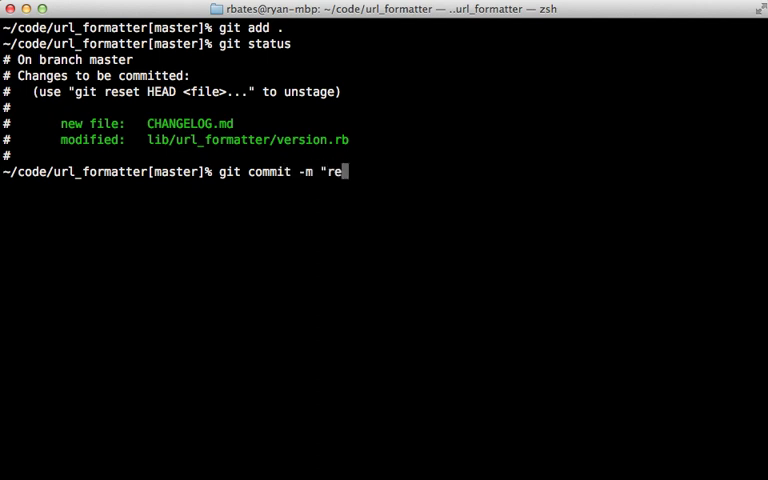
text(leasing v0.)
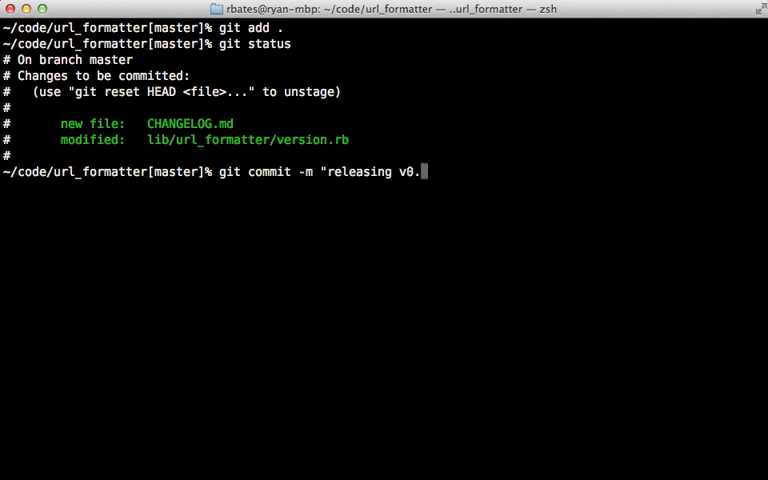
key(Return)
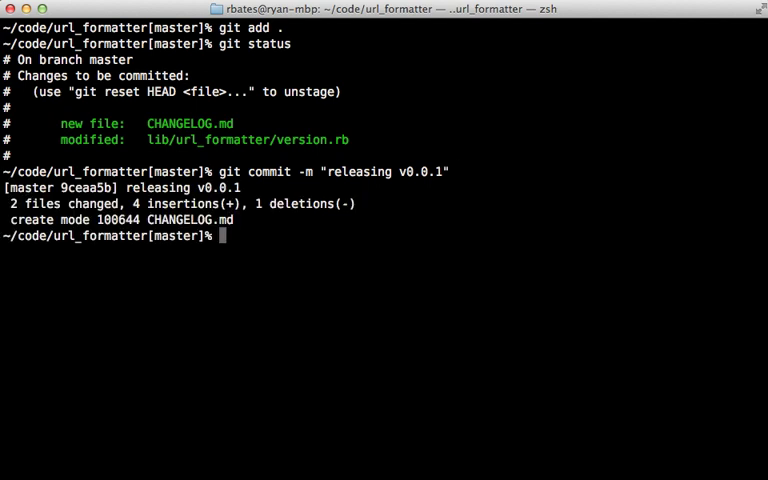
text(gem build)
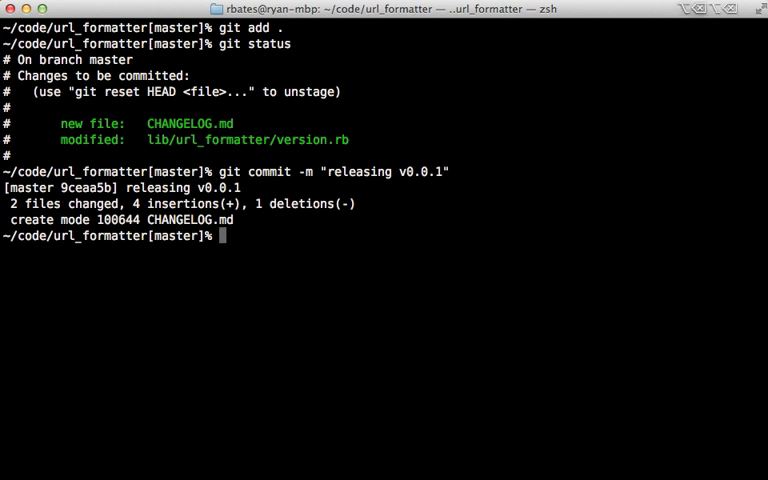
text(rake release)
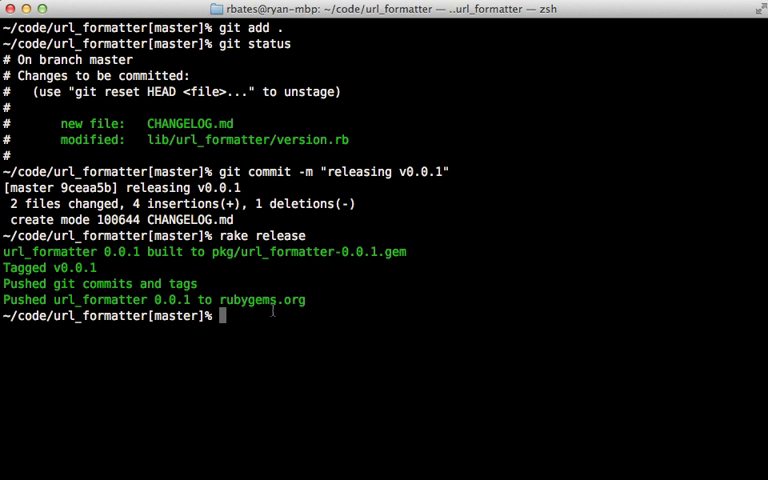
mouse_move(270, 323)
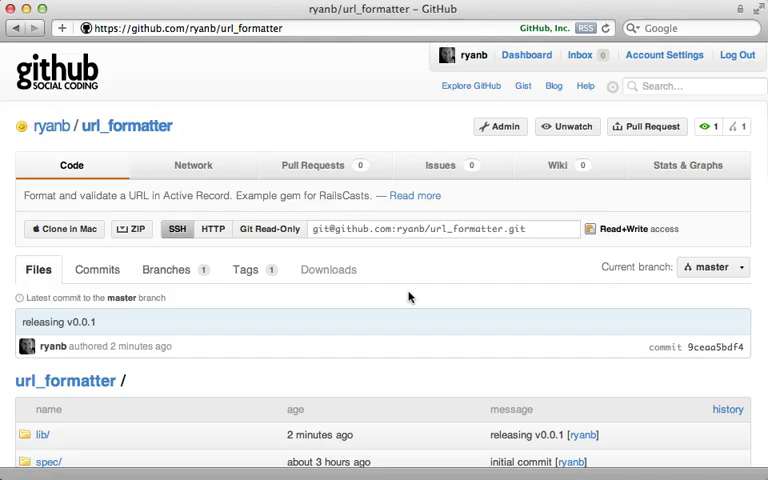
mouse_move(114, 328)
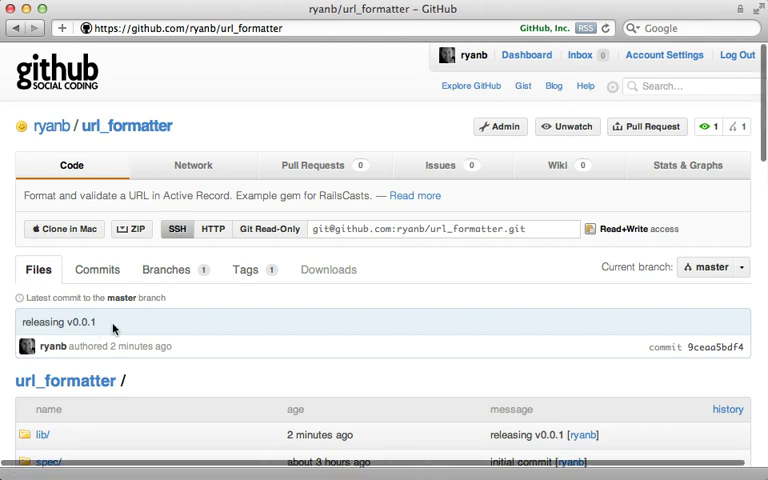
mouse_move(735, 290)
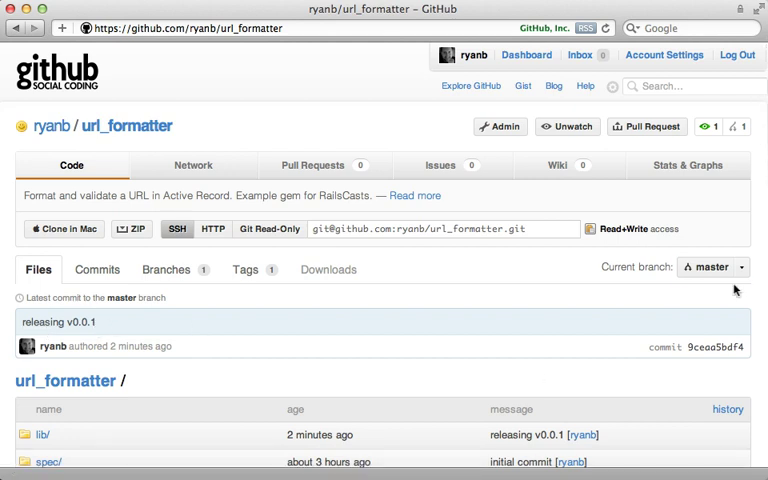
click(710, 267)
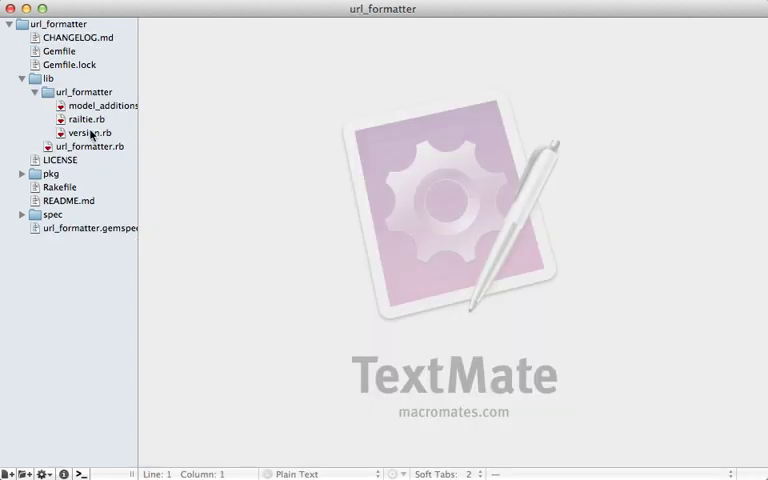
Open version.rb and change the VERSION string to "0.0.2.alpha"
double_click(79, 132)
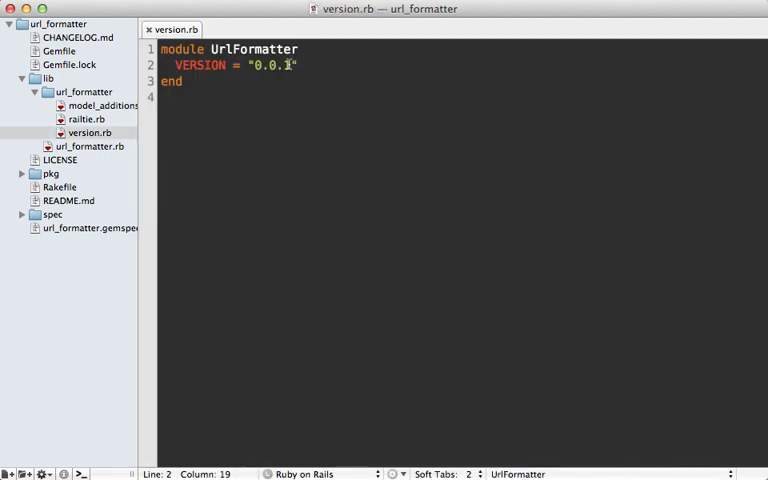
text(2.alph)
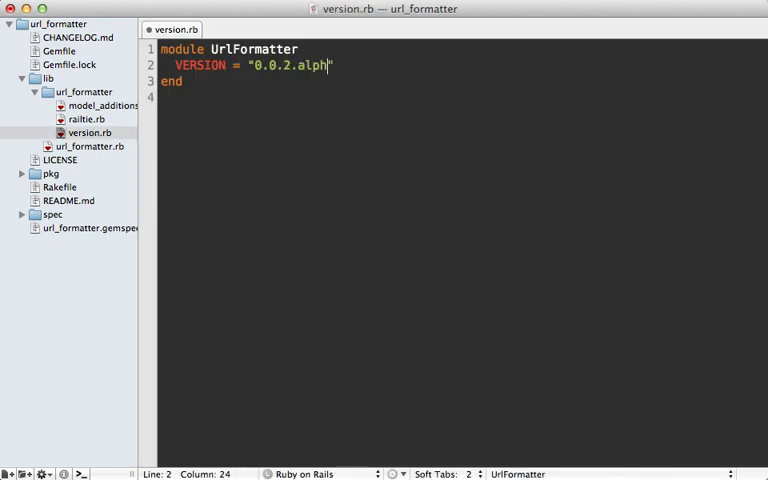
text(a)
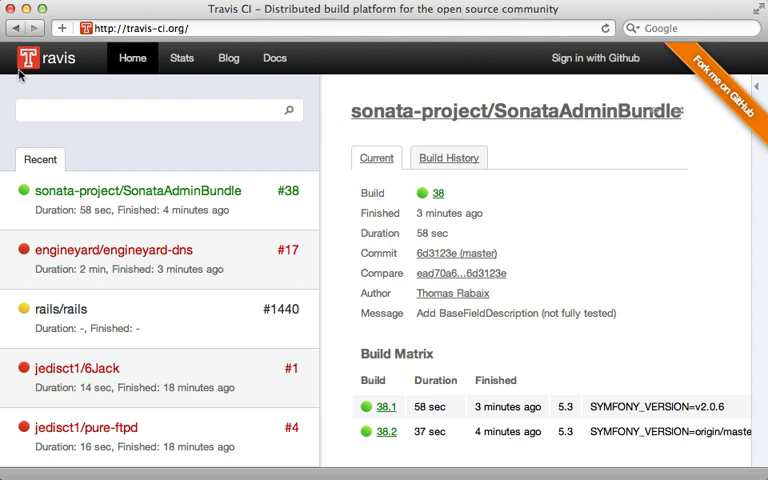
mouse_move(115, 90)
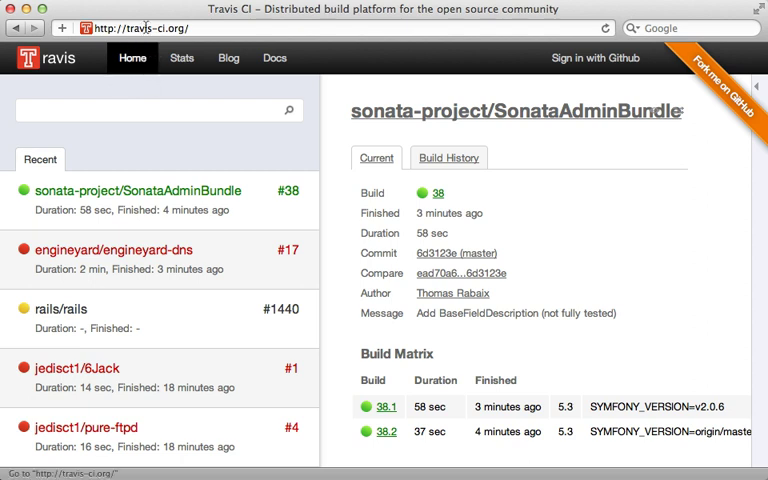
mouse_move(418, 77)
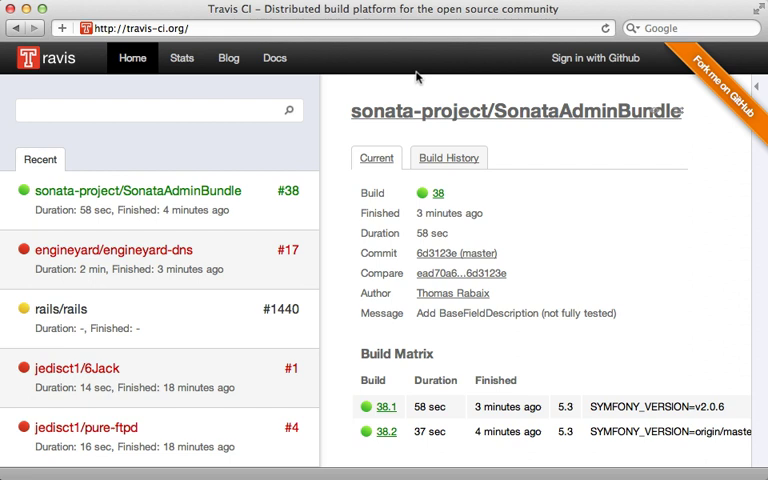
Sign in to Travis CI with GitHub and view the profile's repository hook list
click(595, 57)
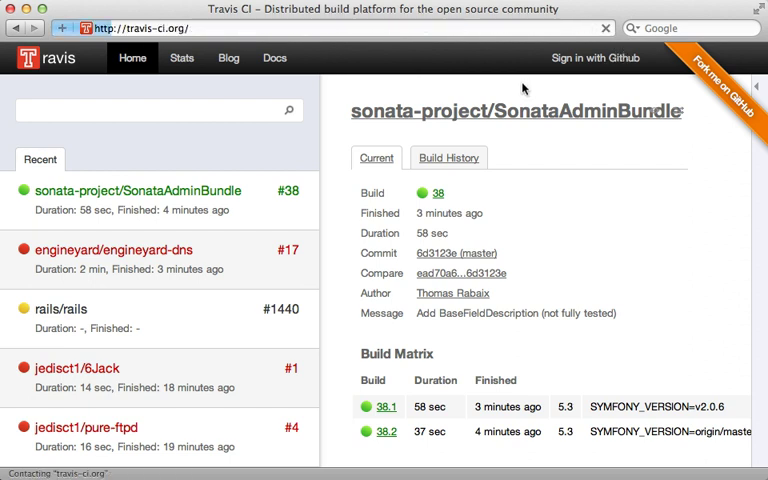
click(598, 57)
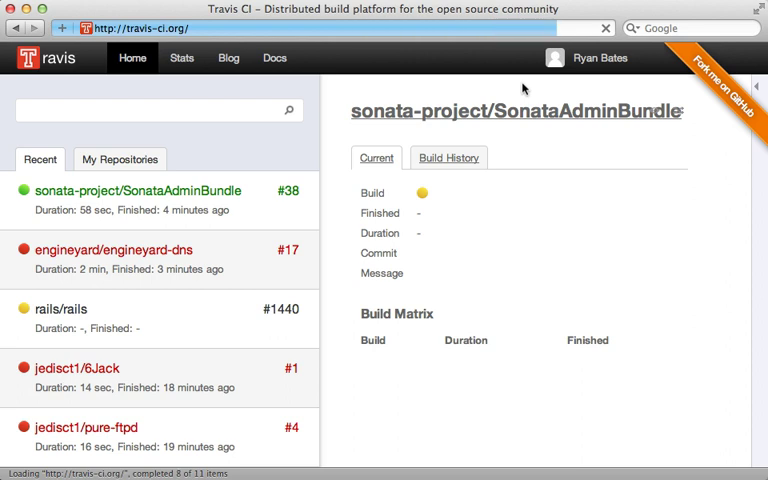
click(597, 58)
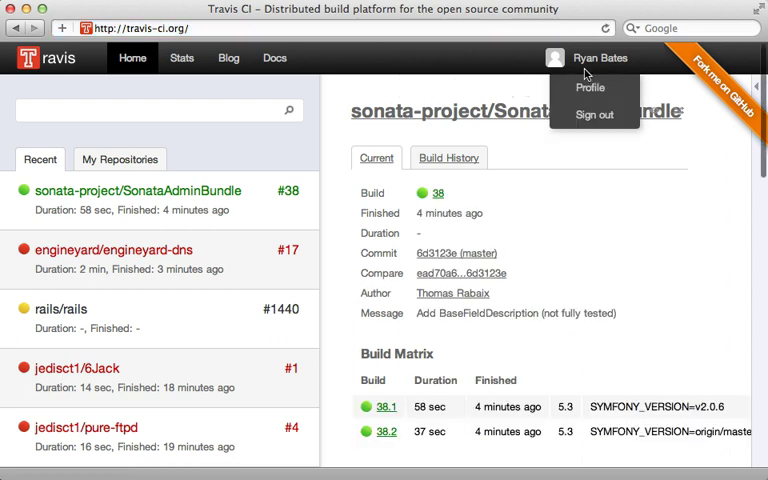
mouse_move(590, 87)
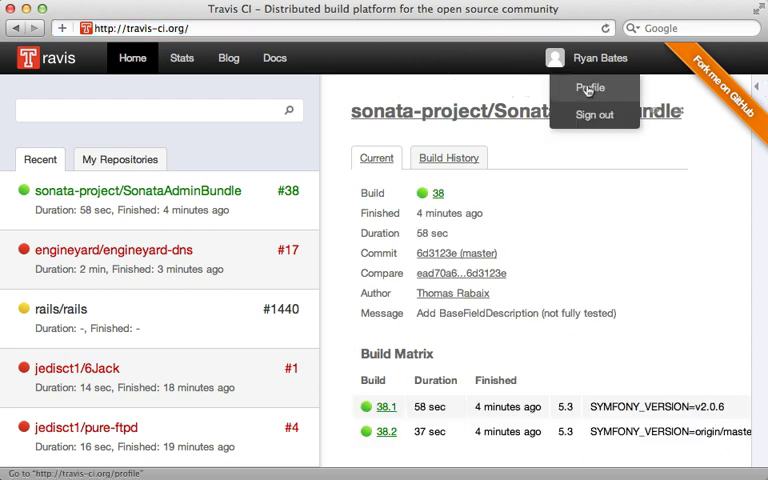
click(590, 88)
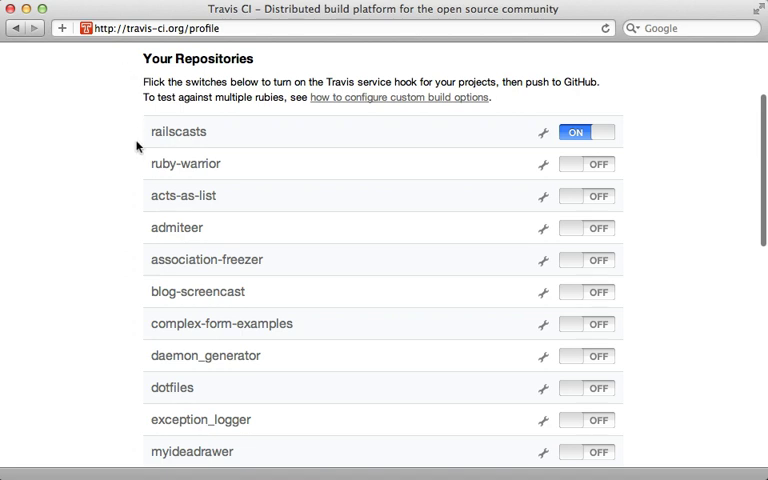
mouse_move(117, 205)
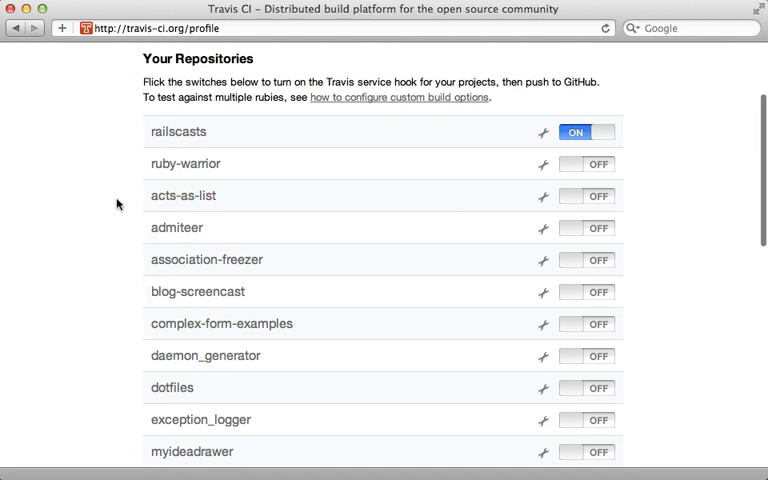
mouse_move(610, 164)
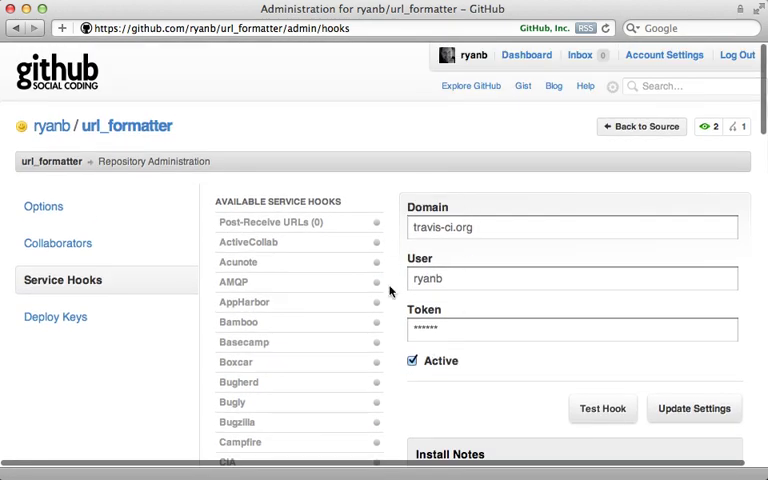
mouse_move(405, 251)
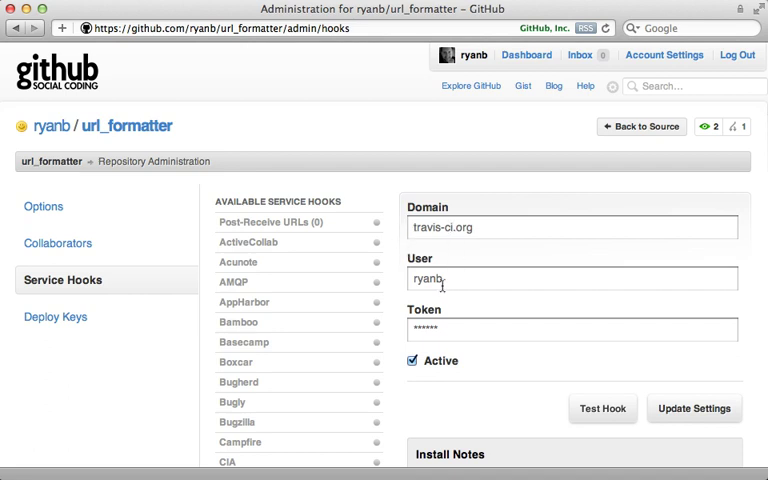
Select the token in the active Travis hook settings (domain travis-ci.org, user ryanb)
click(572, 328)
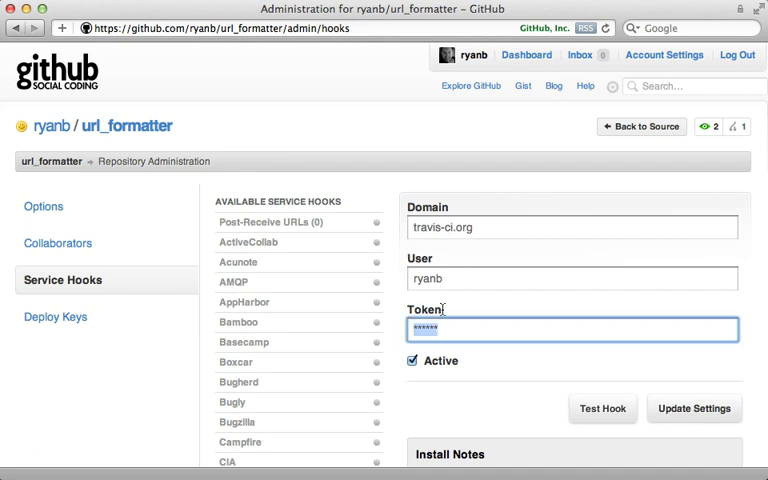
mouse_move(401, 303)
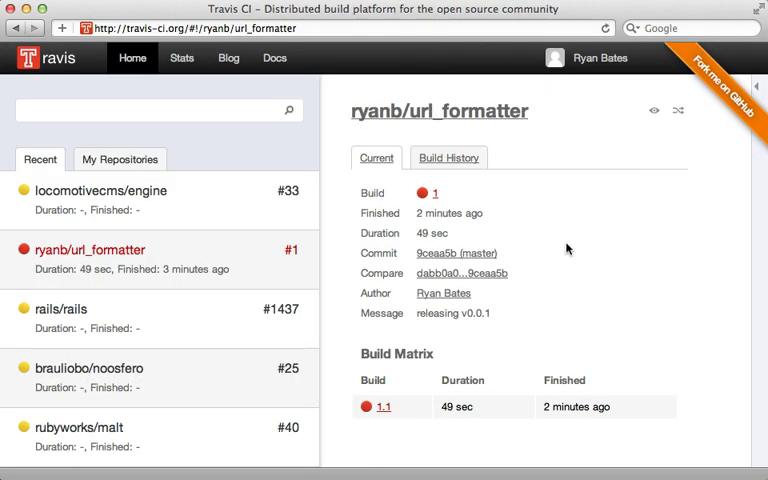
mouse_move(421, 208)
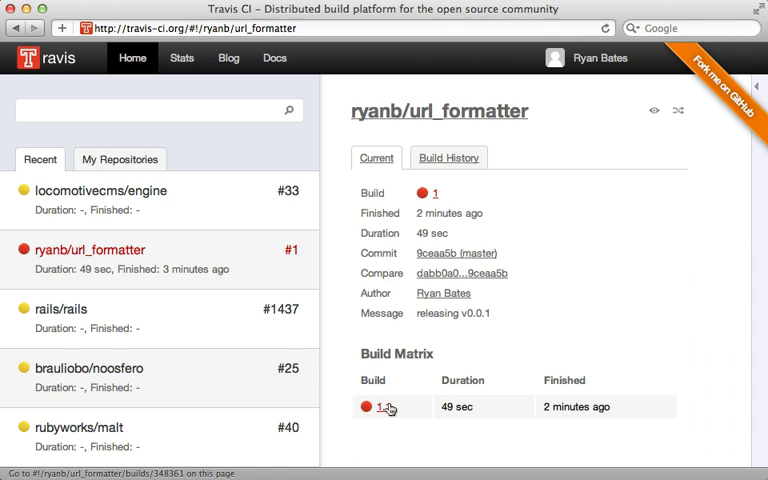
Open build 1.1's log and scroll down to the rake-not-in-bundle failure
click(383, 406)
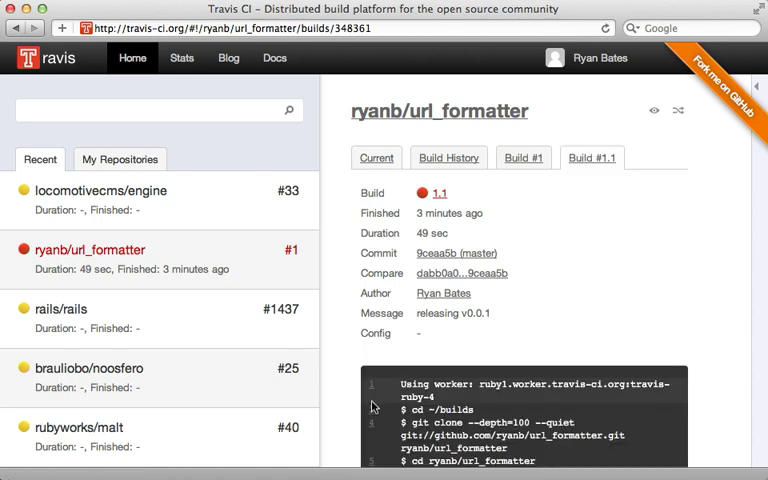
scroll(down, 3)
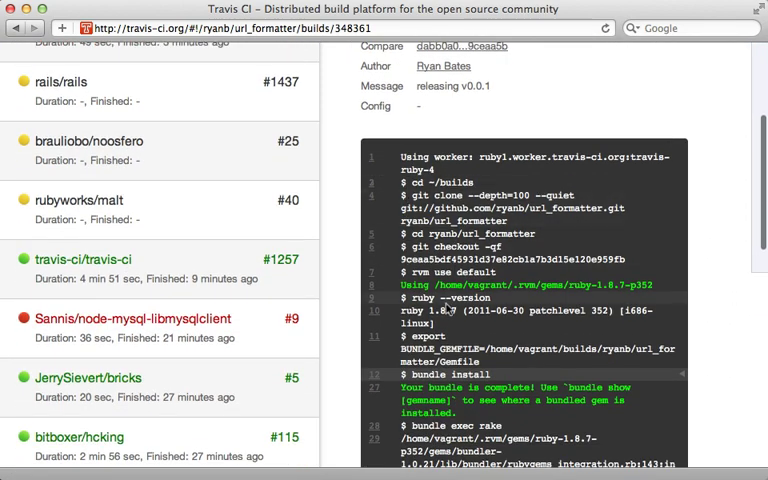
scroll(down, 3)
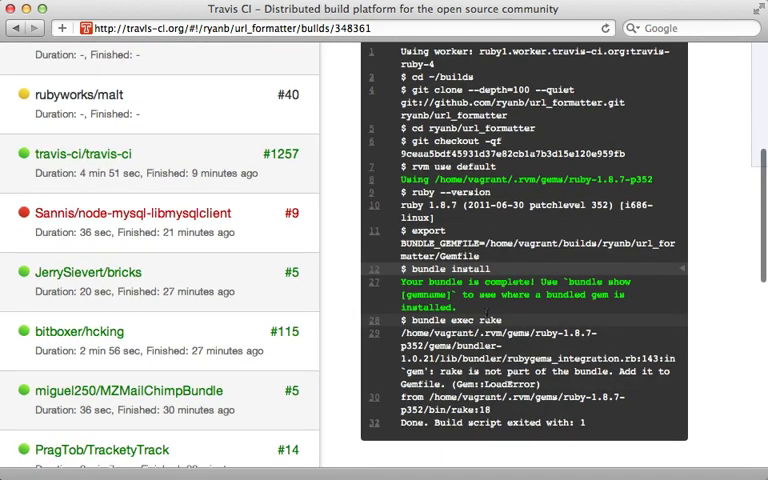
double_click(490, 319)
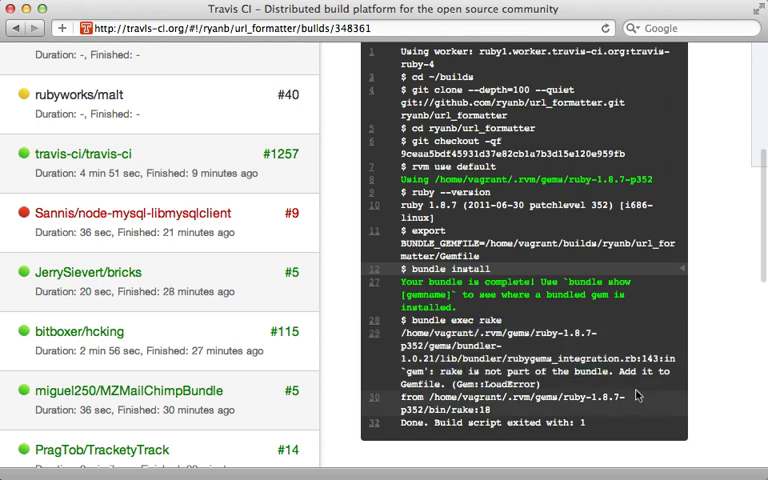
mouse_move(689, 362)
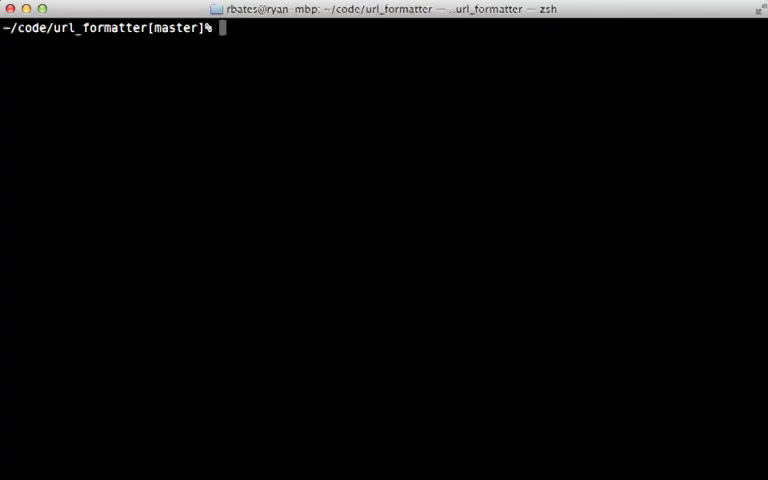
Commit all changes with the message "adding rake dependency"
text(git commit -a -m "adding ra)
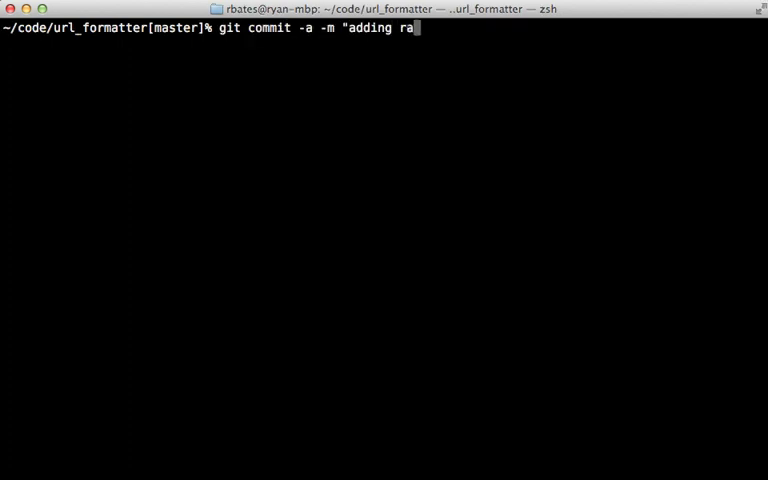
text(ke depend)
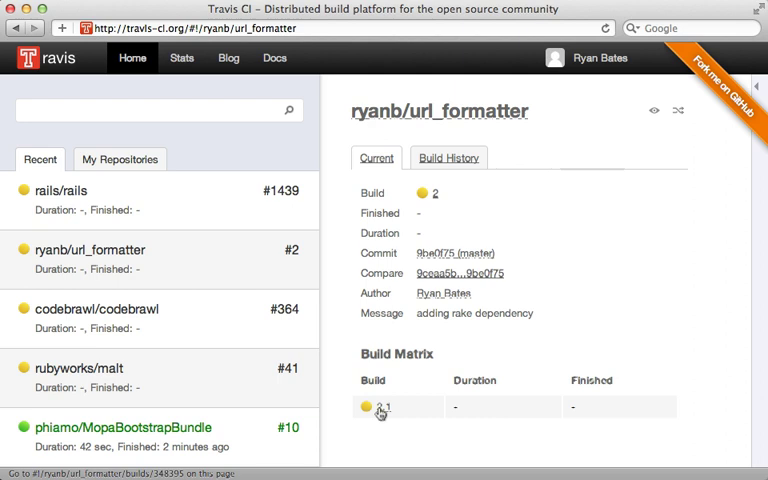
Open build 2.1's log and scroll to the Rakefile syntax error on line 6
click(383, 407)
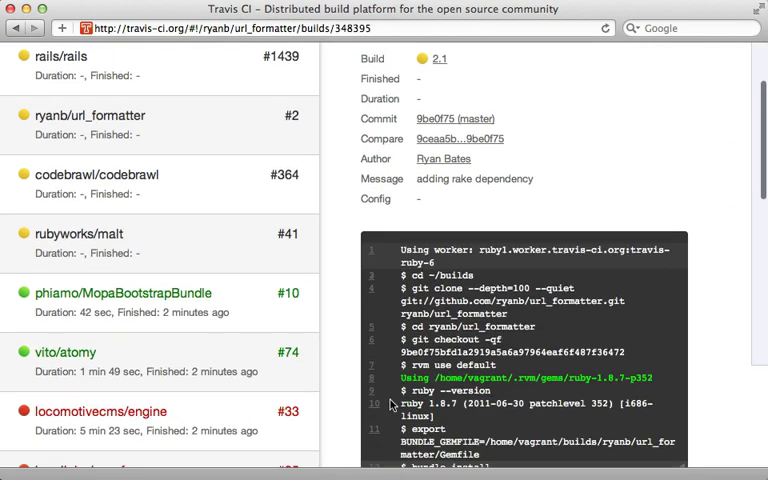
scroll(down, 3)
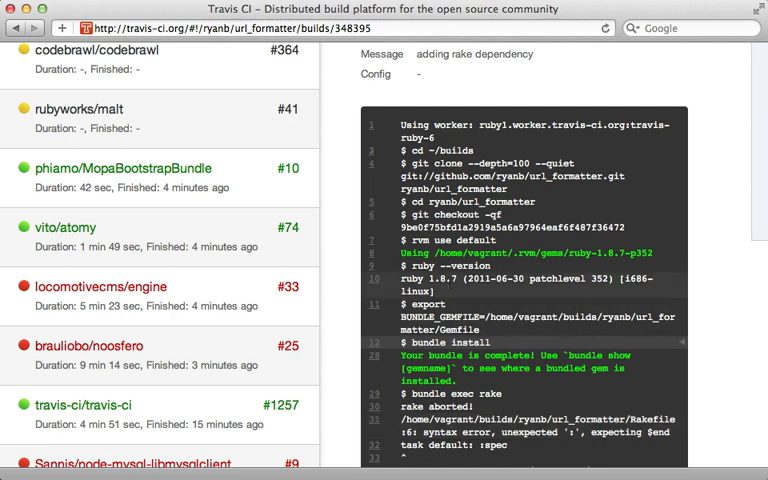
mouse_move(463, 300)
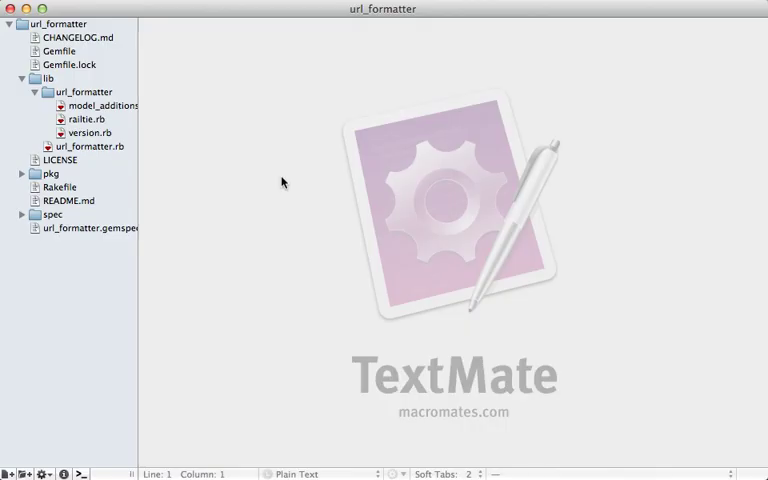
mouse_move(211, 165)
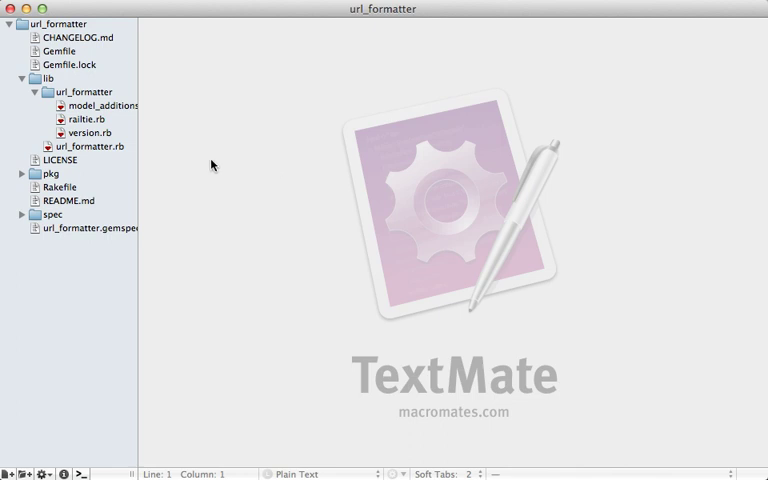
Create .travis.yml in the project folder containing an rvm list with 1.9.2
right_click(55, 23)
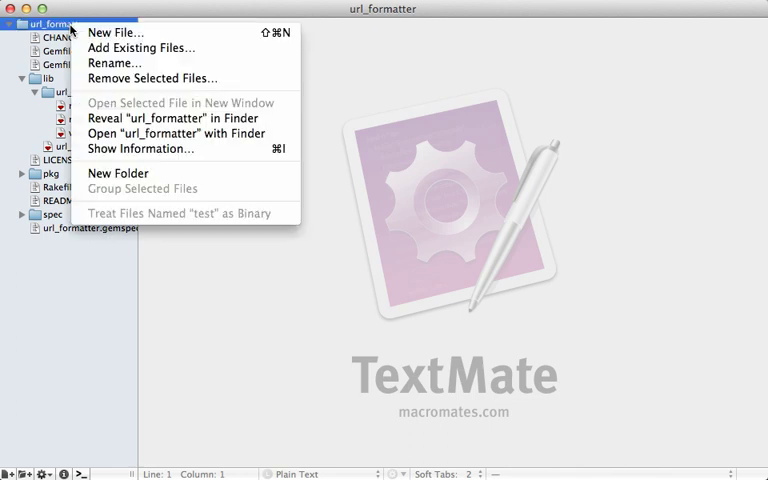
click(114, 32)
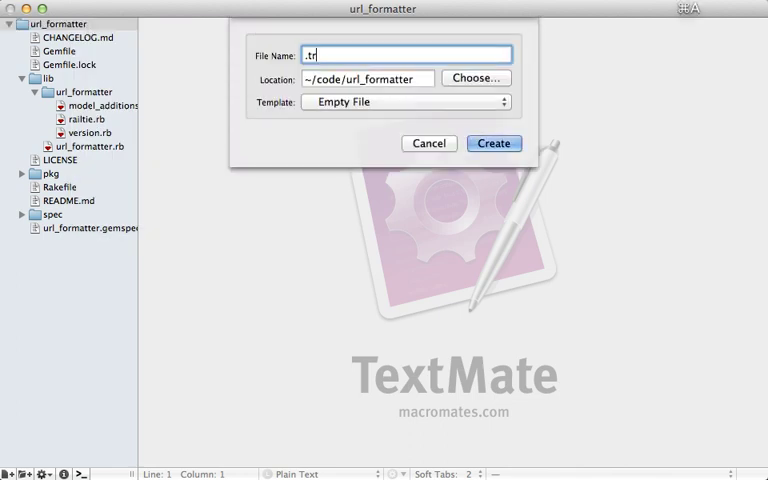
click(493, 143)
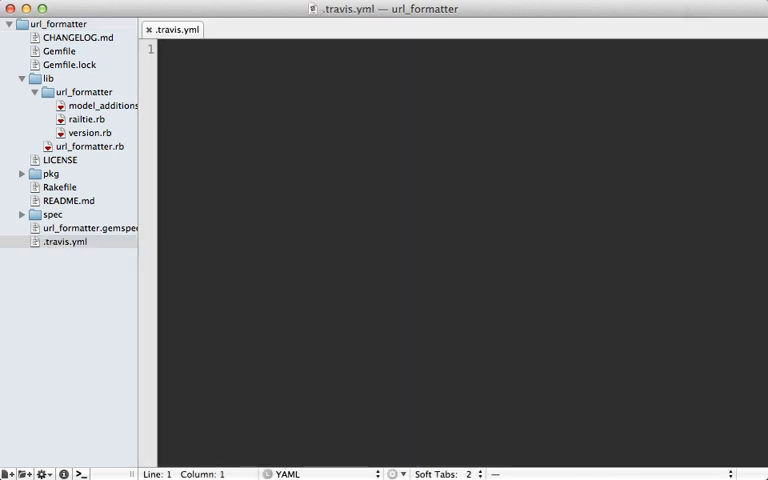
text(rvm)
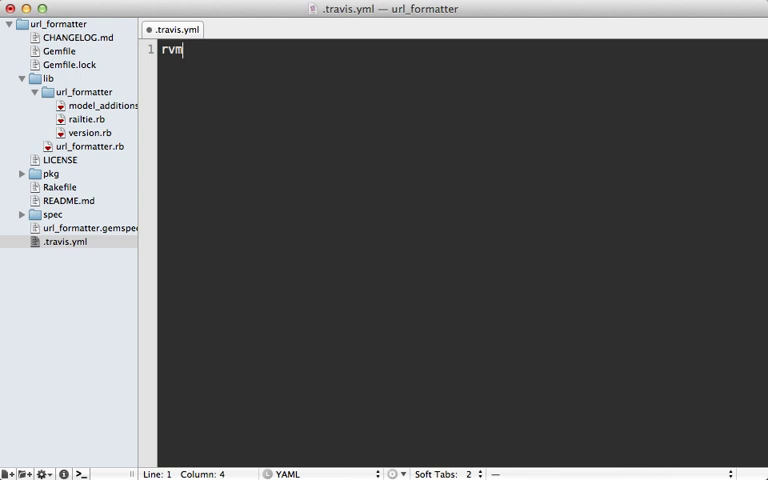
text(:)
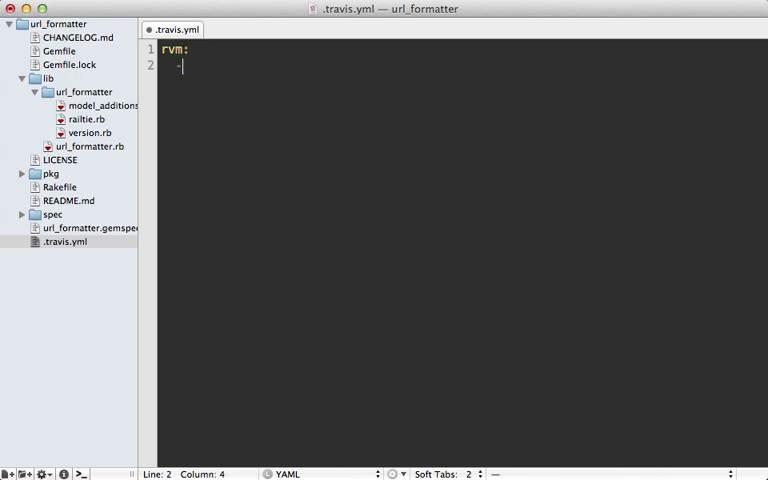
text(1.9.2)
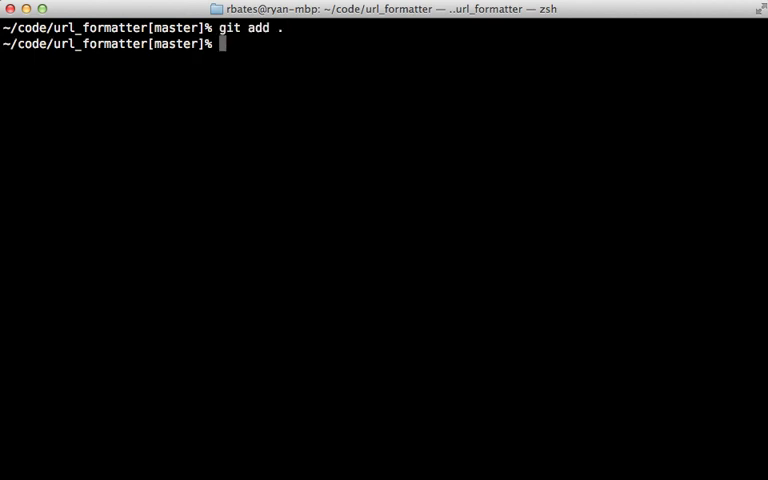
Commit the new file with message "adding .travis.yml" and push to GitHub
text(git commit -m)
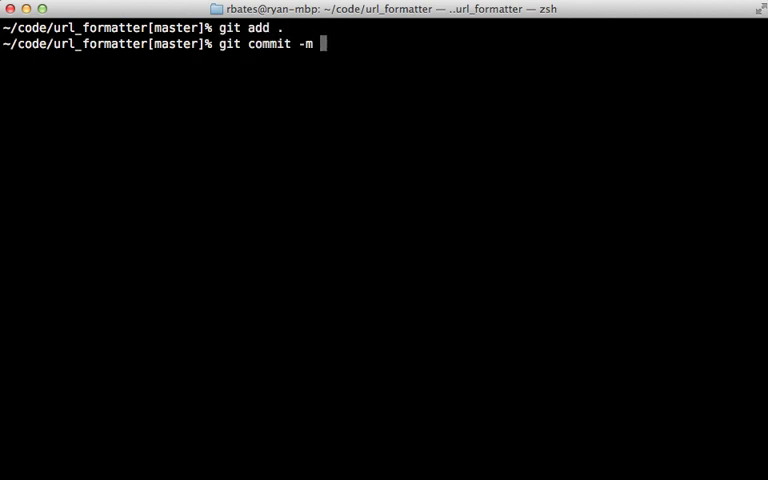
text("adding .y)
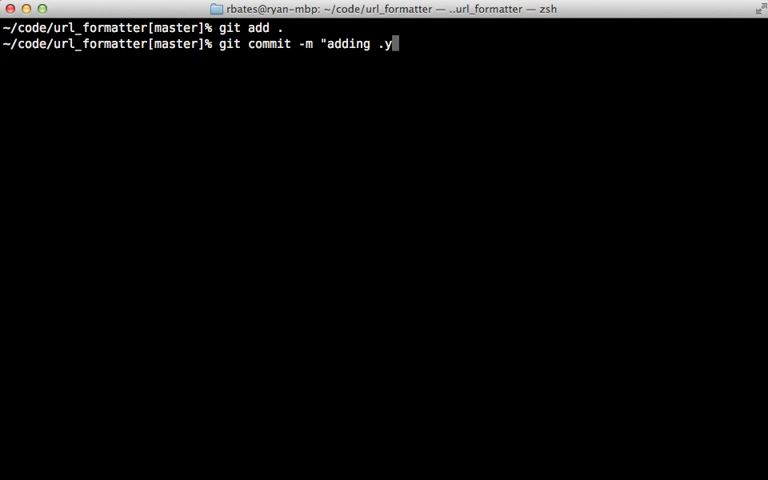
key(Return)
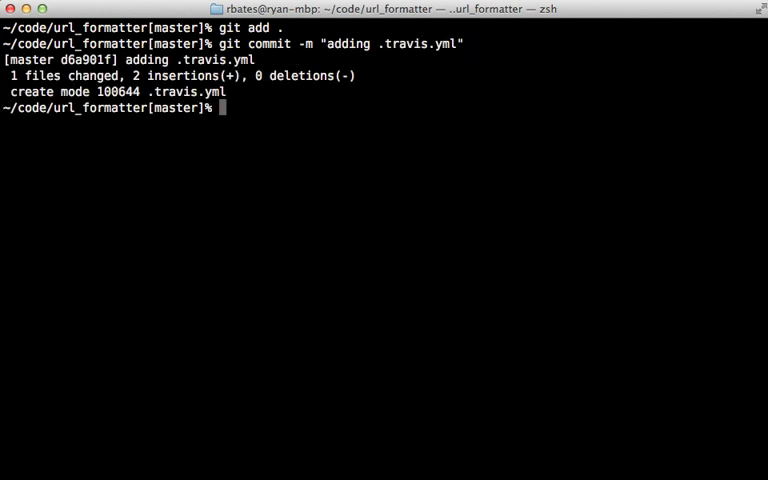
text(git push)
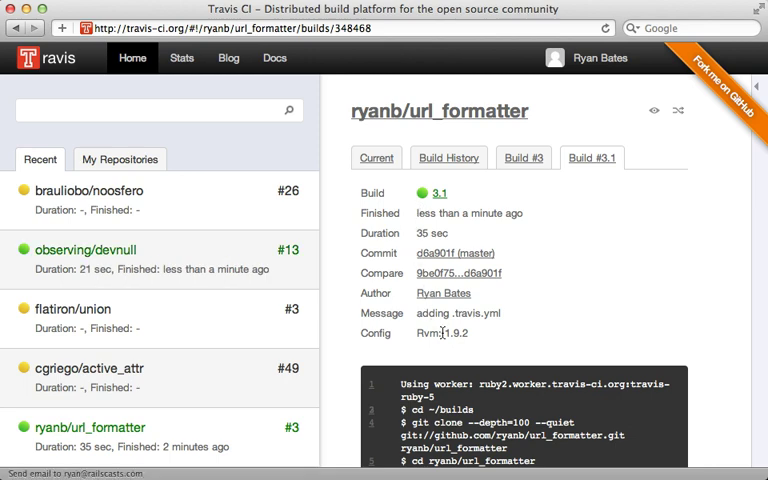
Scroll through the passing build 3.1 log for the .travis.yml commit
scroll(down, 3)
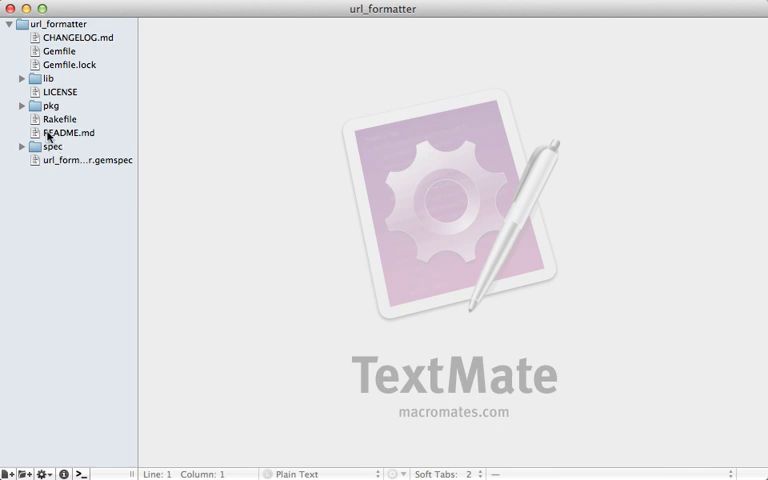
Open README.md and insert the Travis build status image Markdown for ryanb/url_formatter
double_click(67, 132)
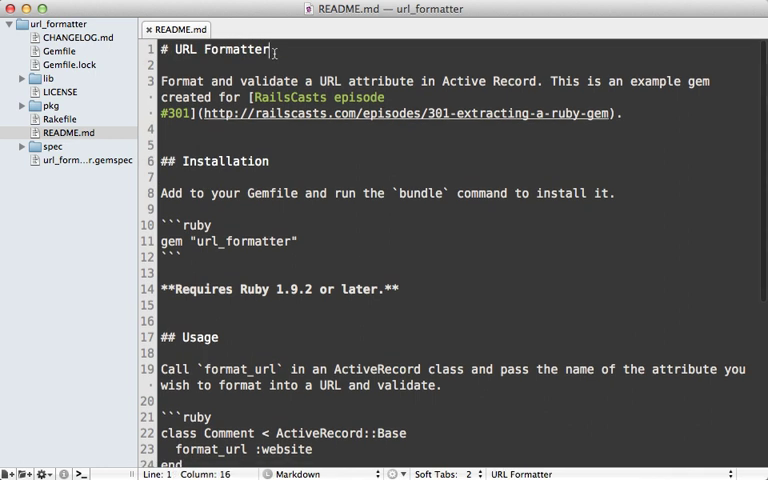
text([![Build Status](https://secure.travis-ci.org/ryanb/url_formatter.png)](http://travis-ci.org/ryanb/url_formatter))
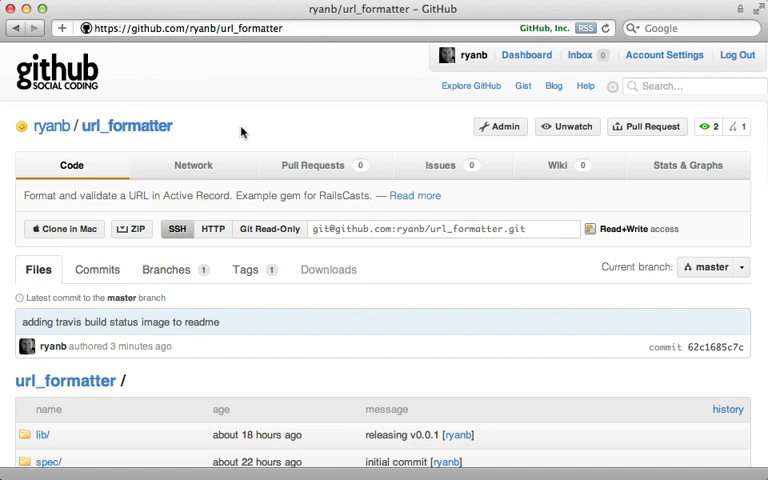
Scroll the url_formatter GitHub page to view the build status readme commit
scroll(down, 3)
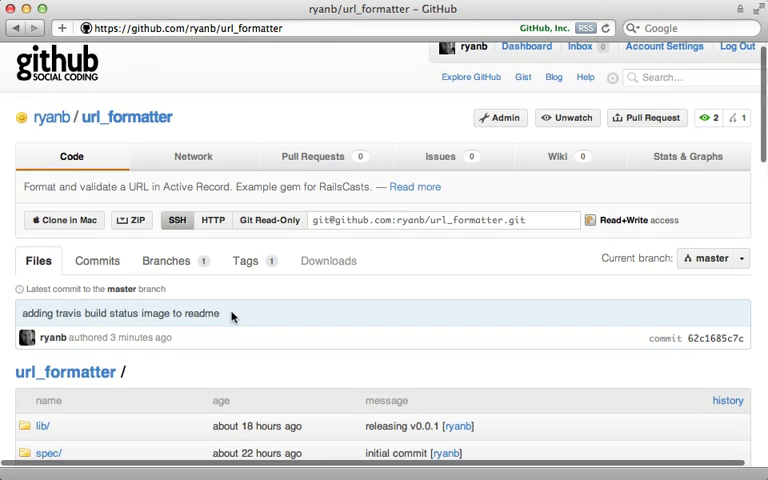
scroll(down, 3)
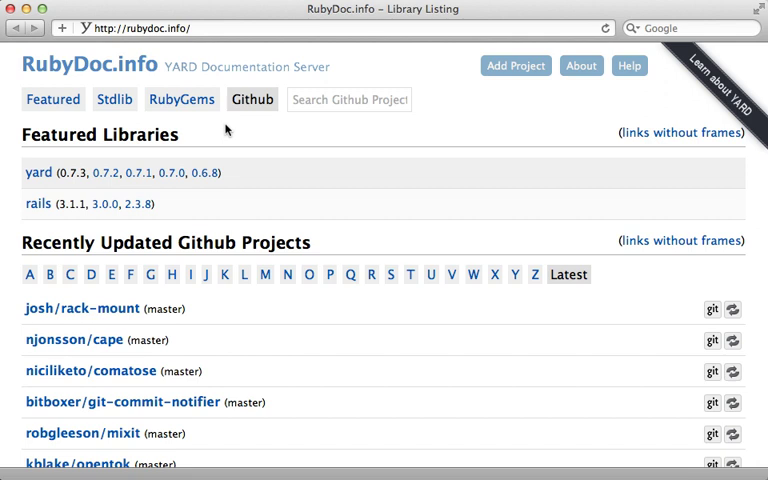
mouse_move(135, 83)
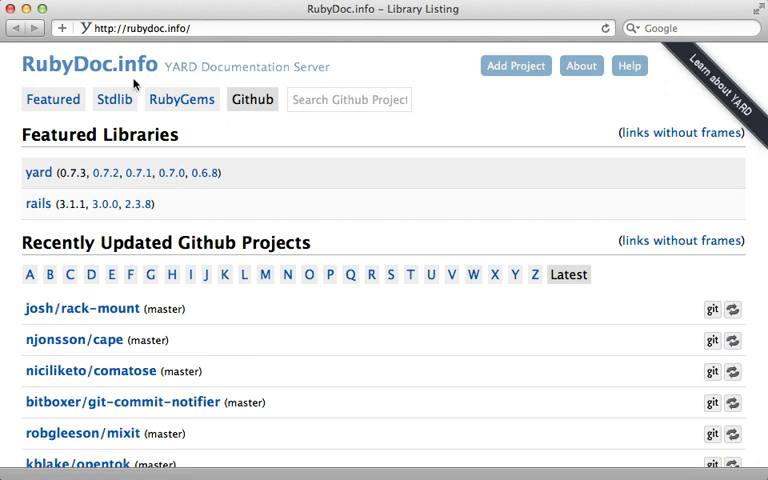
mouse_move(215, 122)
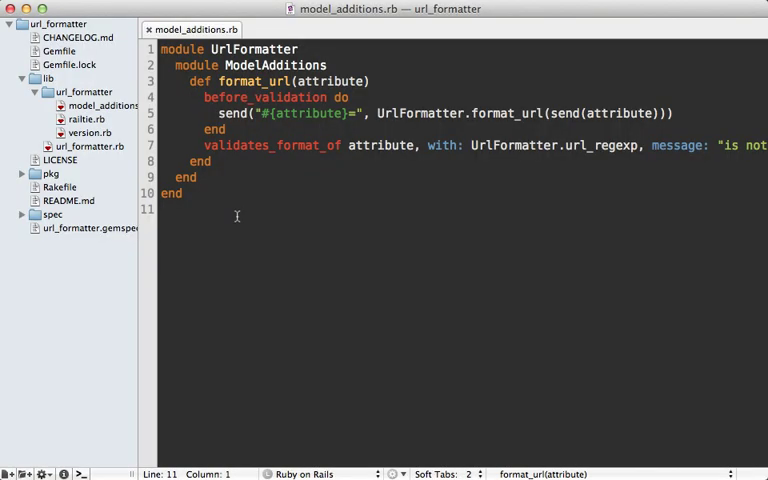
Place the cursor above def format_url in the ModelAdditions module to add comments
click(160, 207)
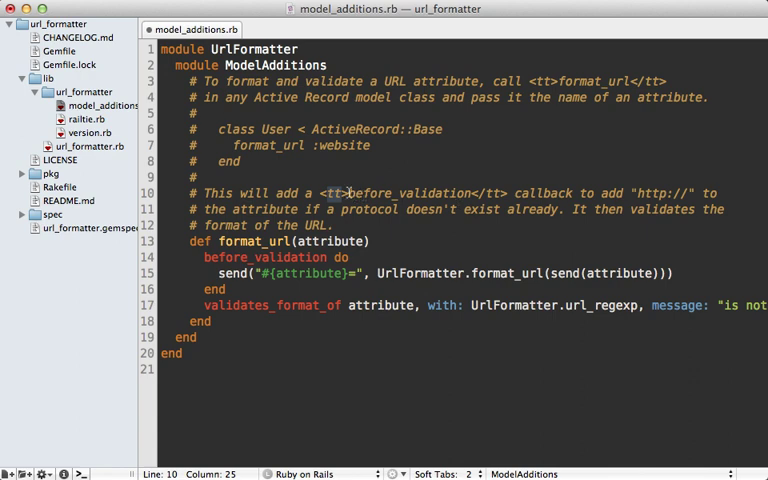
mouse_move(371, 227)
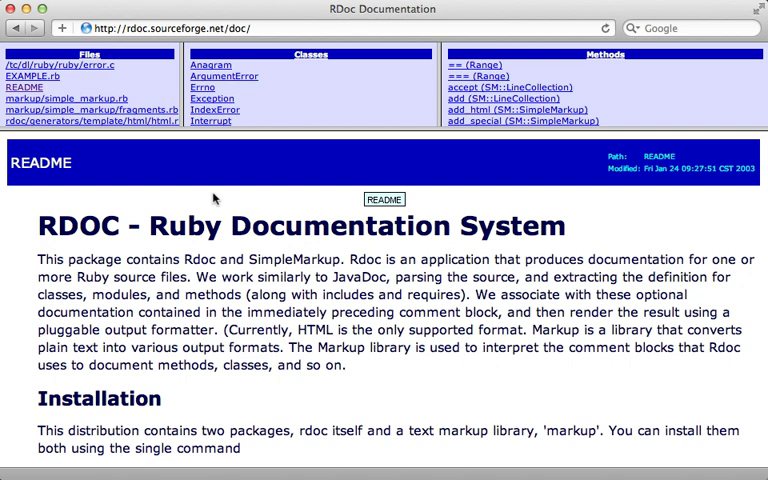
mouse_move(218, 326)
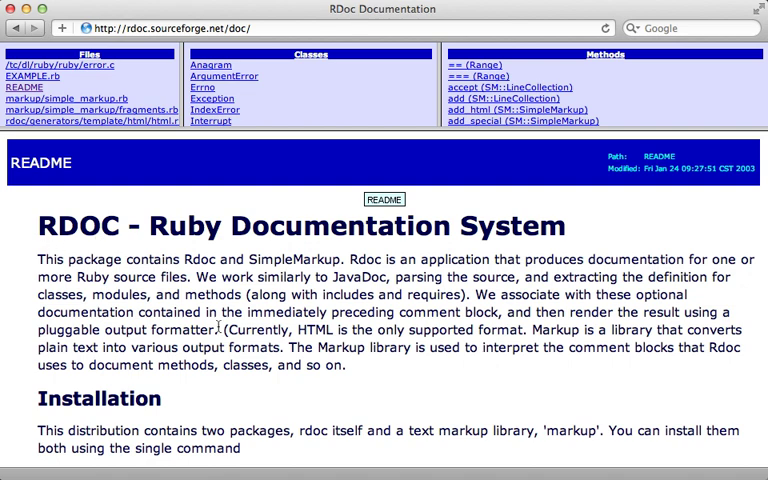
Scroll through the RDoc markup reference and the YARD Getting Started guide
scroll(down, 3)
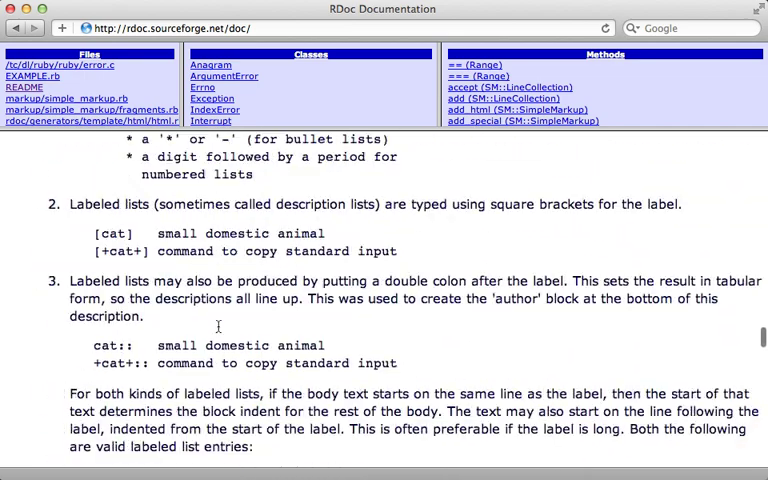
scroll(up, 3)
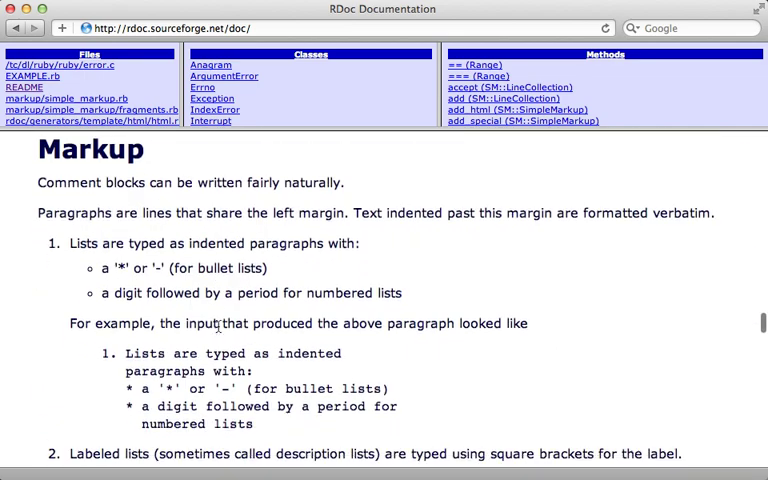
mouse_move(50, 358)
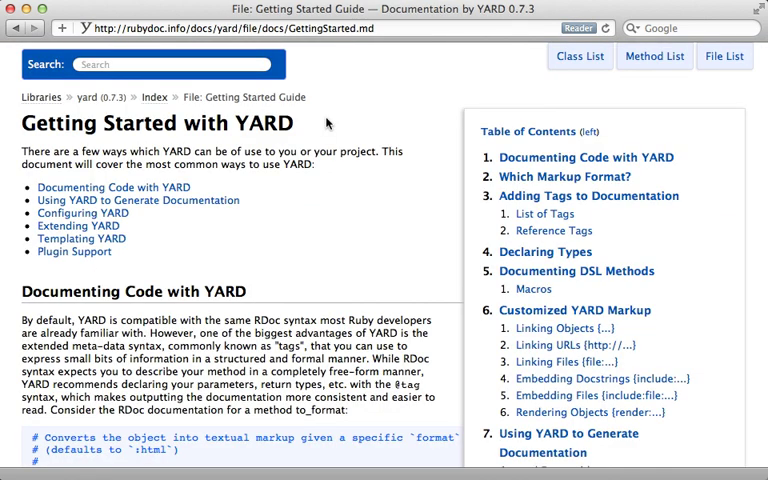
mouse_move(295, 135)
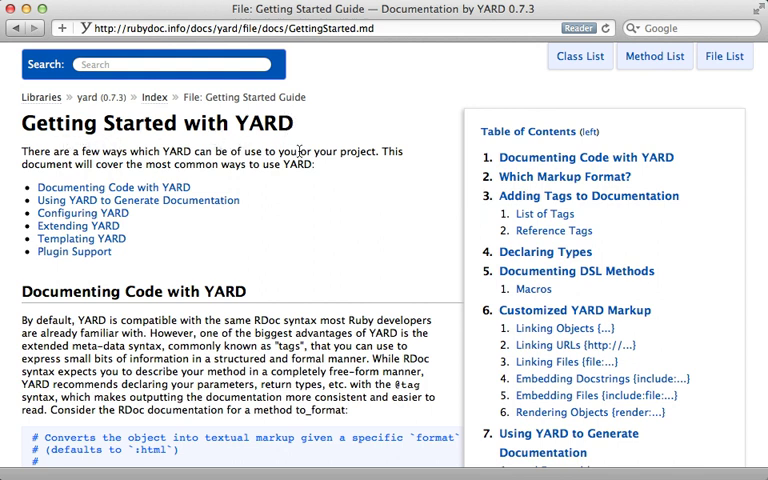
scroll(down, 3)
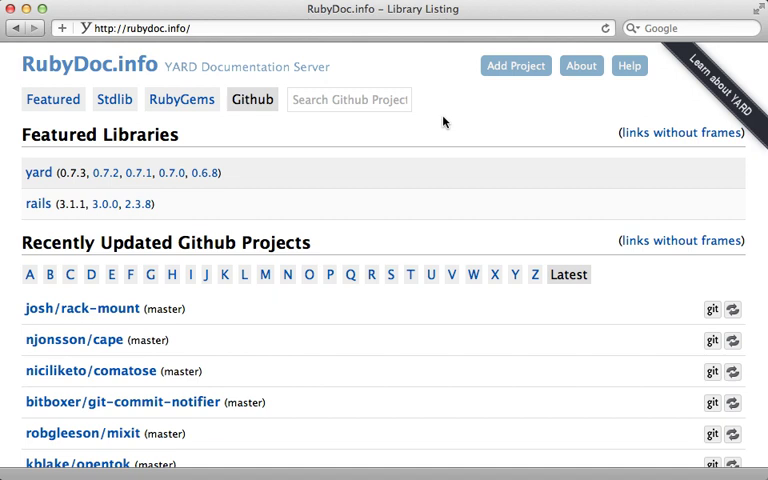
mouse_move(264, 65)
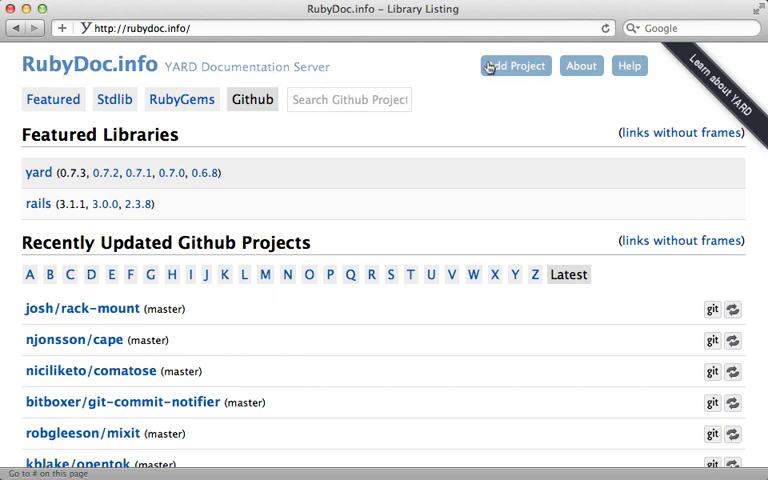
Add the github.com/ryanb/url_formatter.git repository to RubyDoc.info and generate its documentation
click(515, 65)
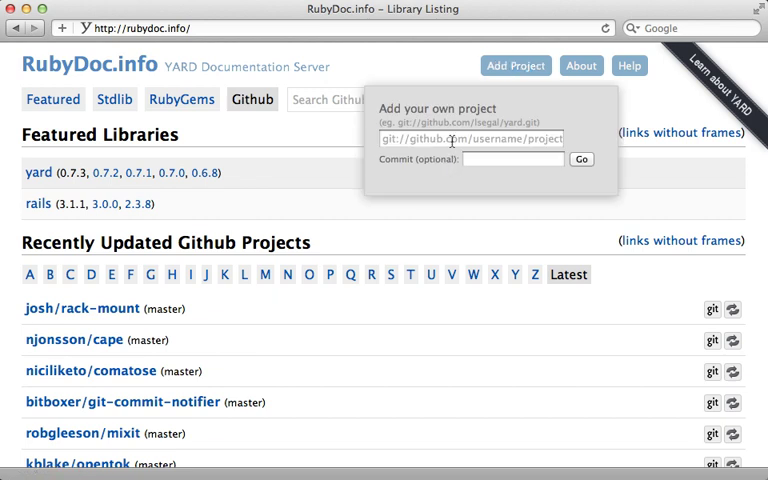
text(github.com/ryanb/url_formatter.git)
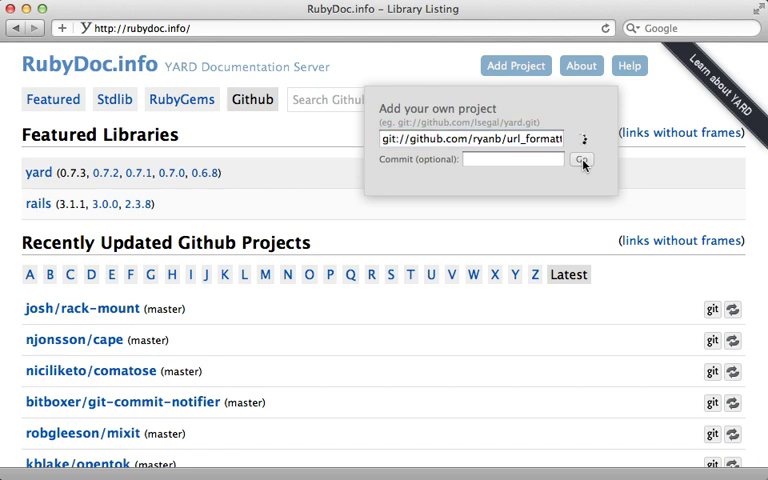
click(582, 161)
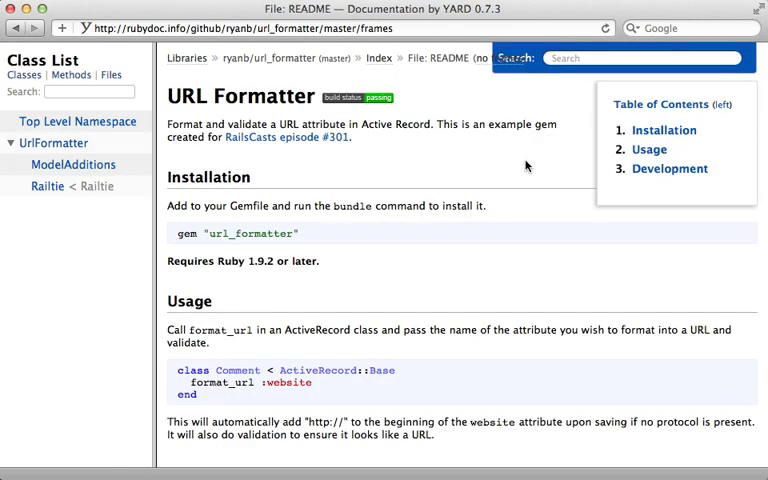
mouse_move(447, 296)
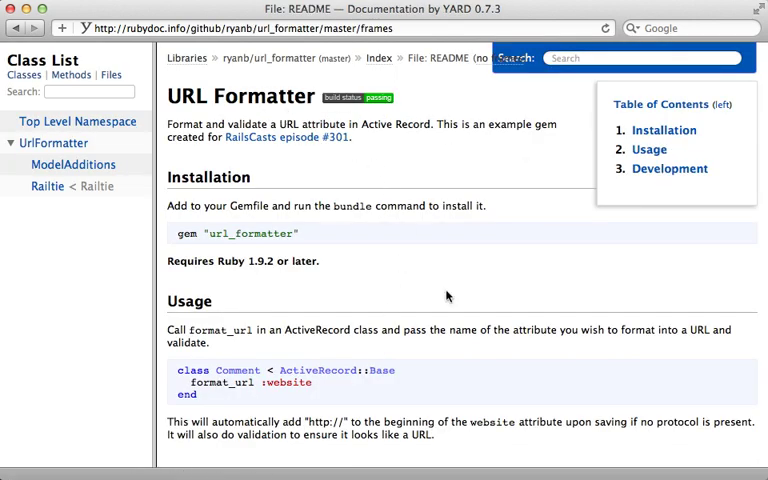
mouse_move(471, 277)
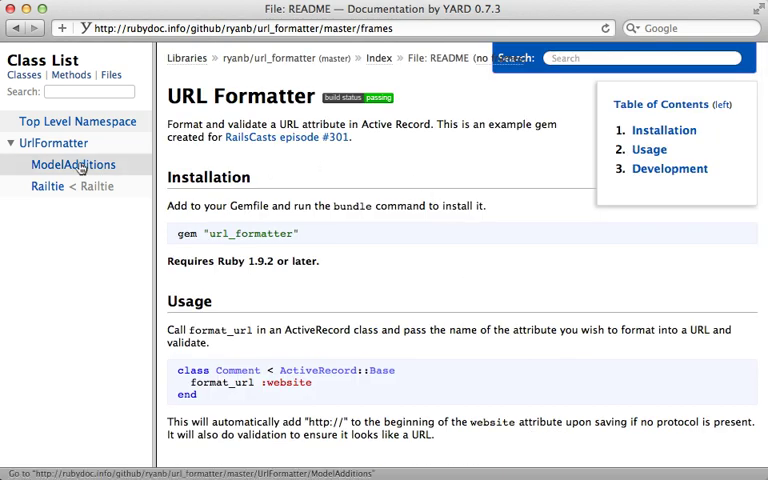
Open the ModelAdditions module and scroll to the format_url instance method details
click(72, 164)
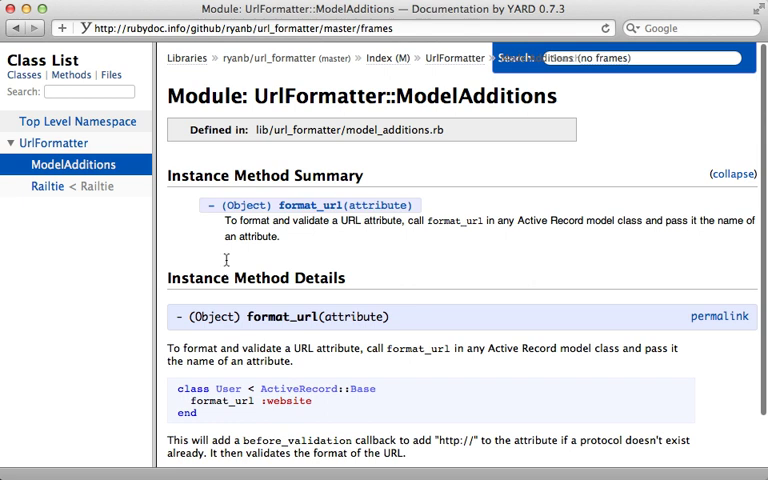
scroll(down, 3)
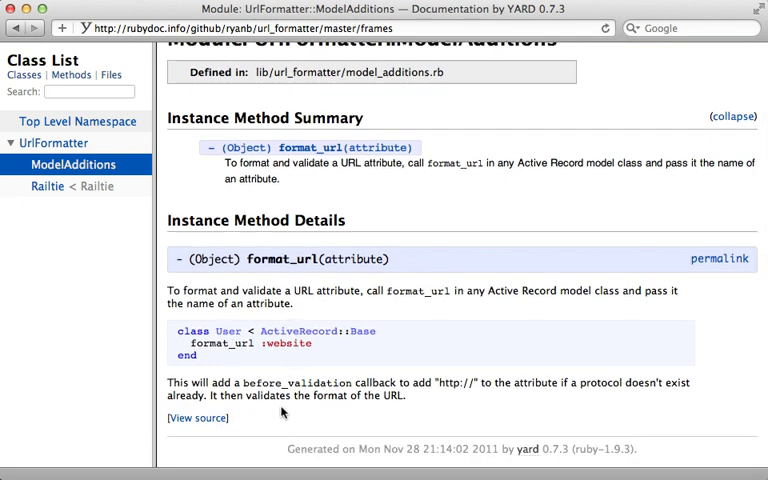
mouse_move(321, 307)
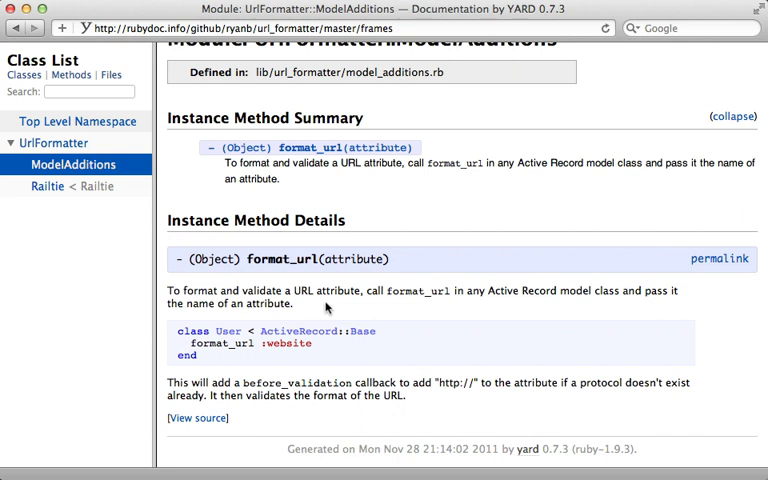
mouse_move(601, 295)
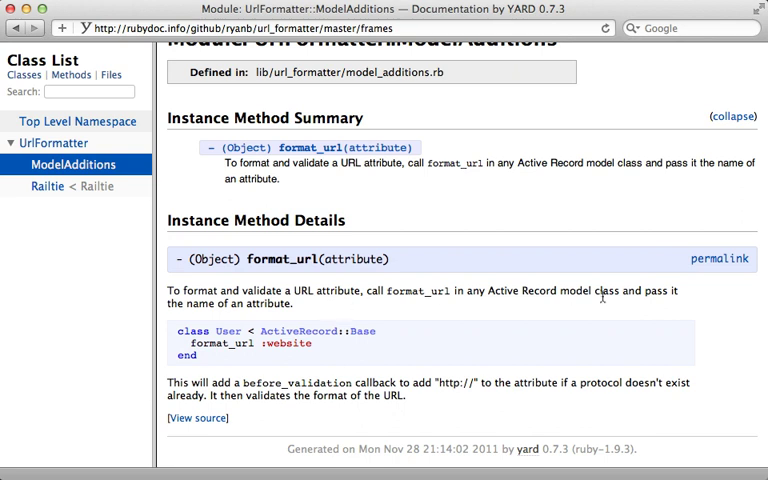
mouse_move(719, 258)
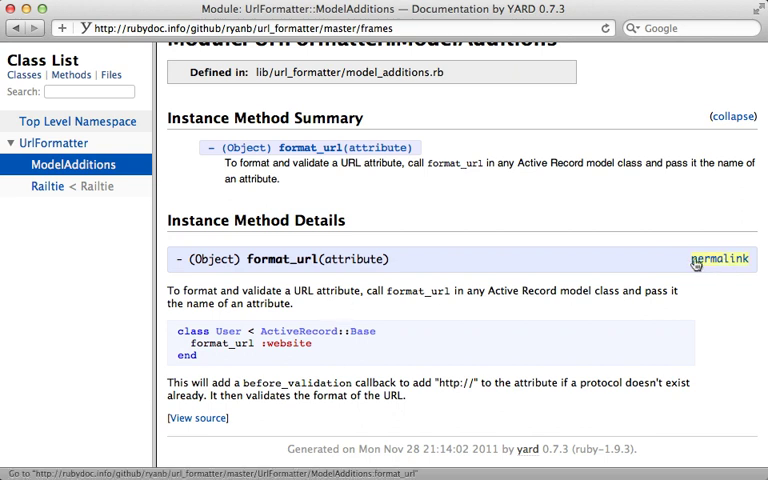
mouse_move(701, 283)
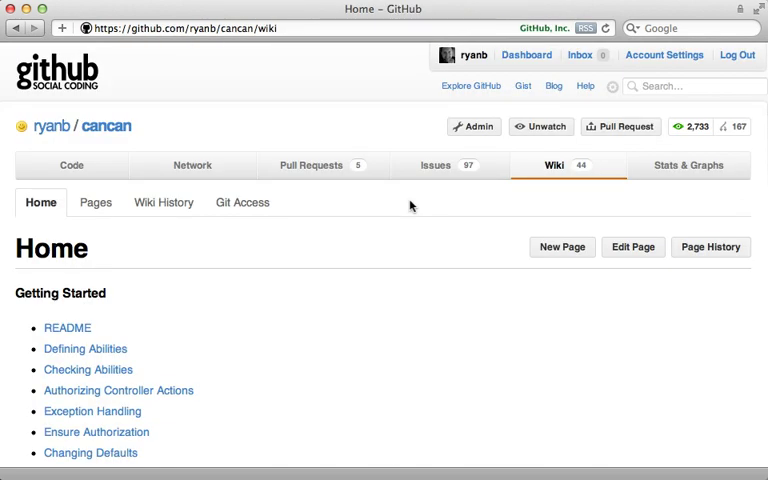
mouse_move(456, 201)
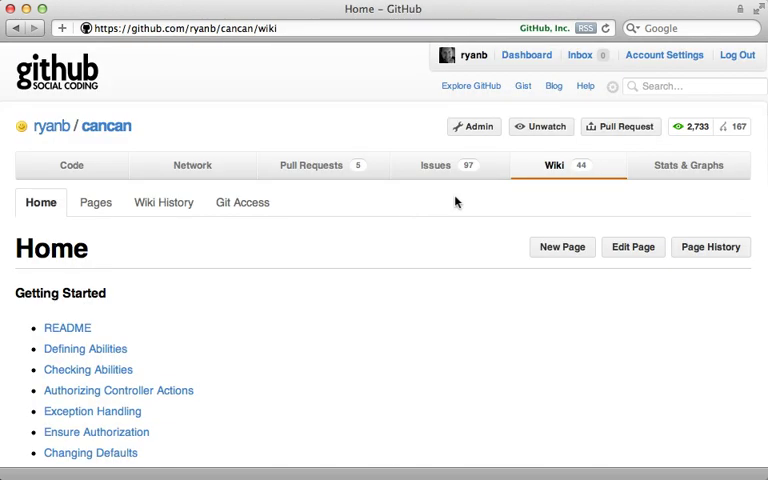
mouse_move(538, 184)
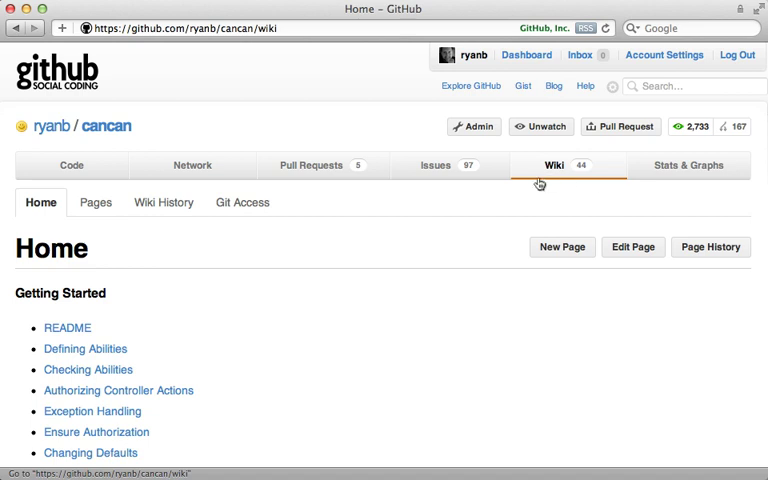
scroll(down, 3)
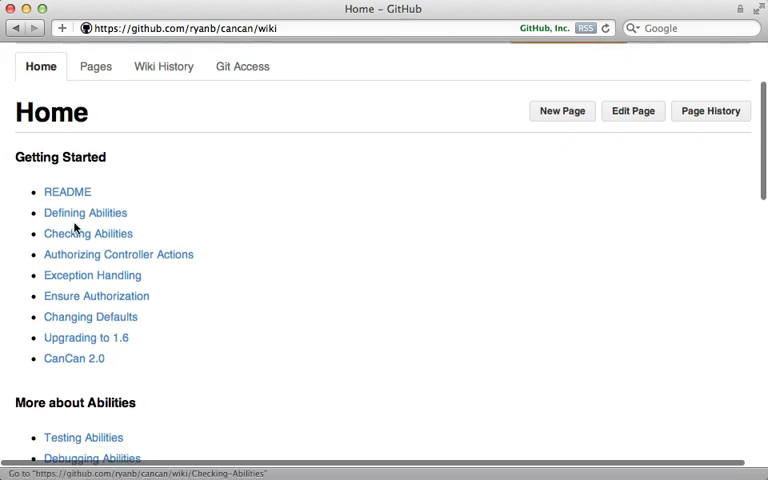
scroll(down, 3)
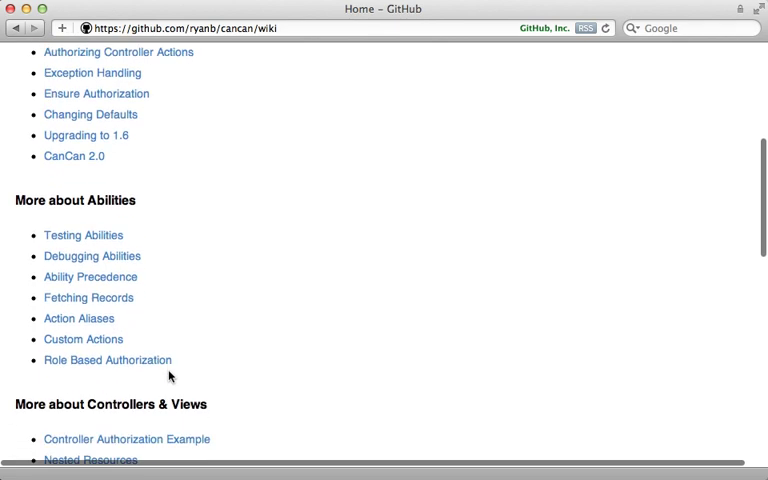
scroll(down, 3)
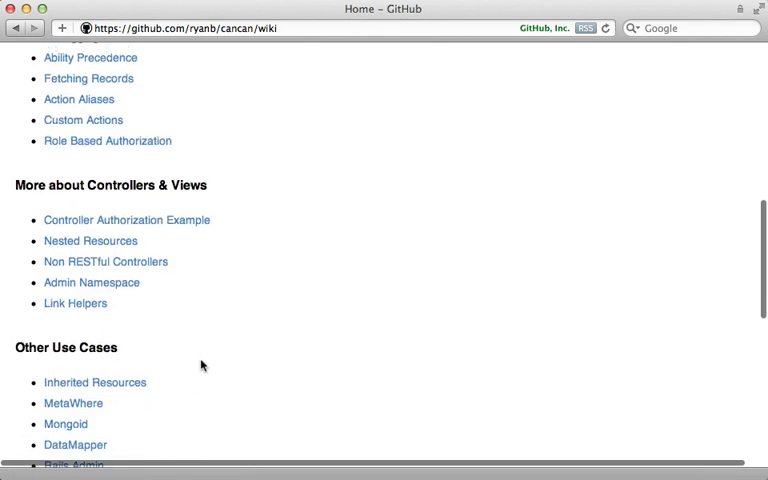
scroll(down, 3)
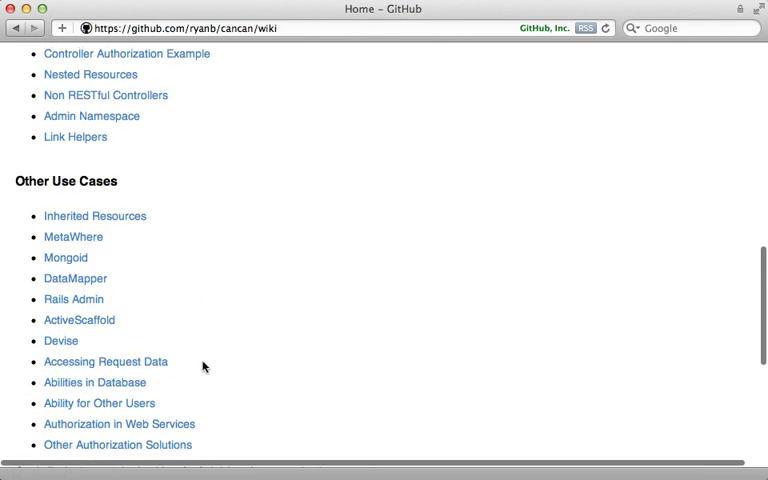
scroll(down, 3)
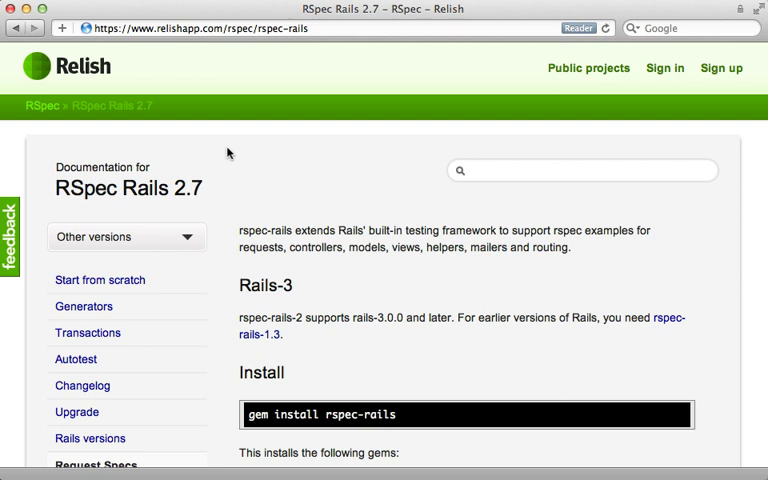
mouse_move(225, 208)
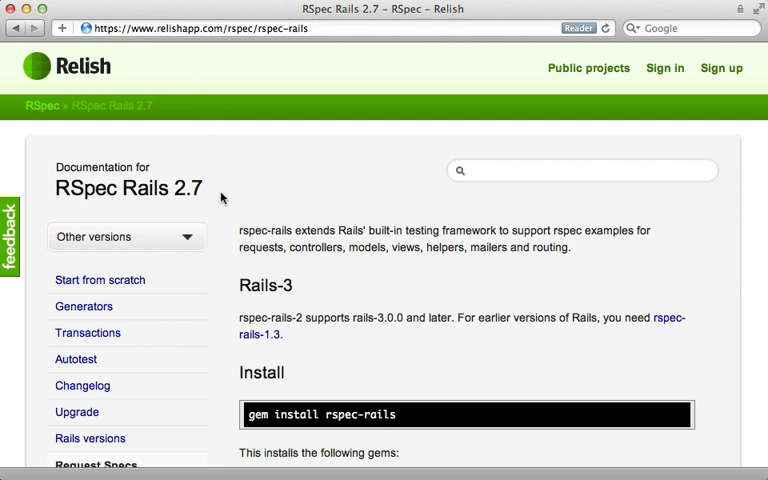
scroll(down, 3)
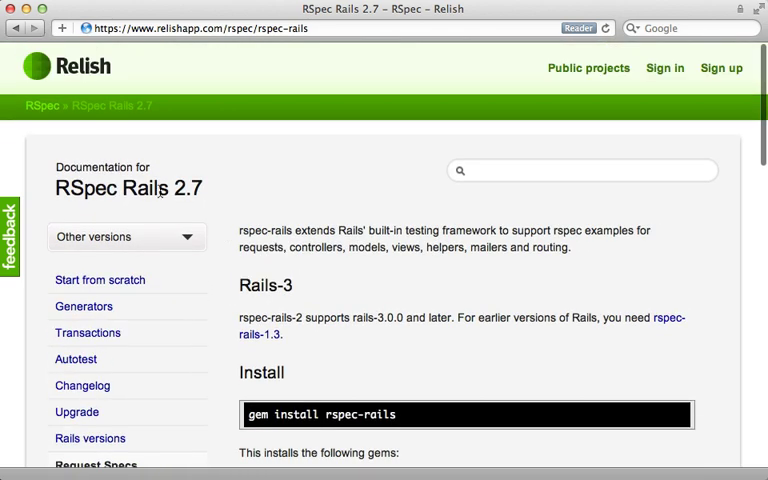
mouse_move(204, 253)
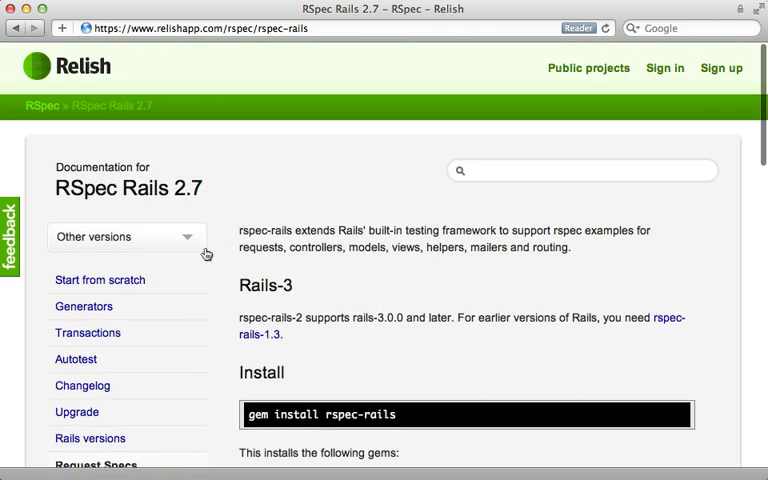
scroll(down, 3)
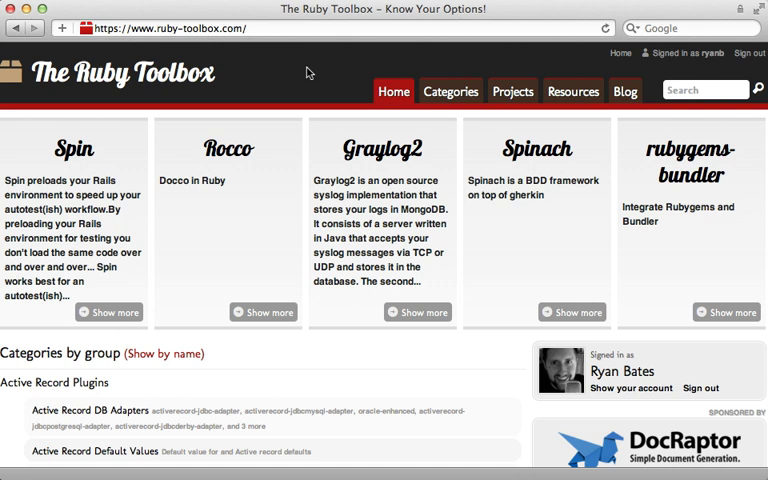
mouse_move(246, 90)
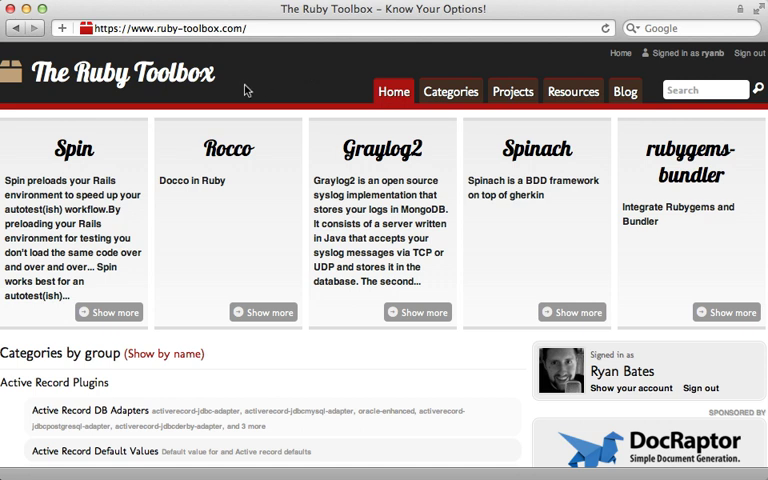
mouse_move(253, 92)
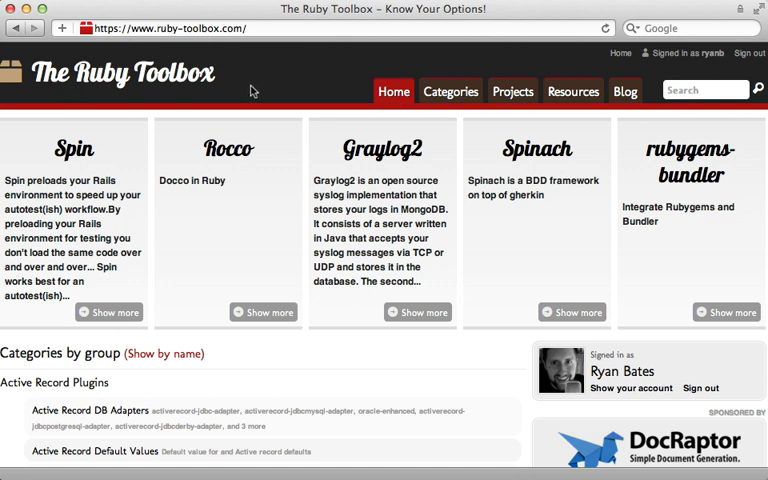
mouse_move(512, 91)
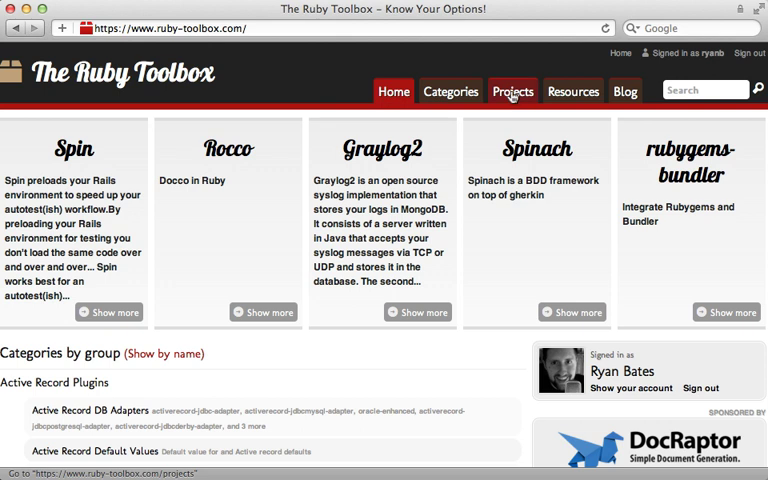
Browse the Ruby Toolbox all-projects listing, then choose Suggest a new project
click(511, 91)
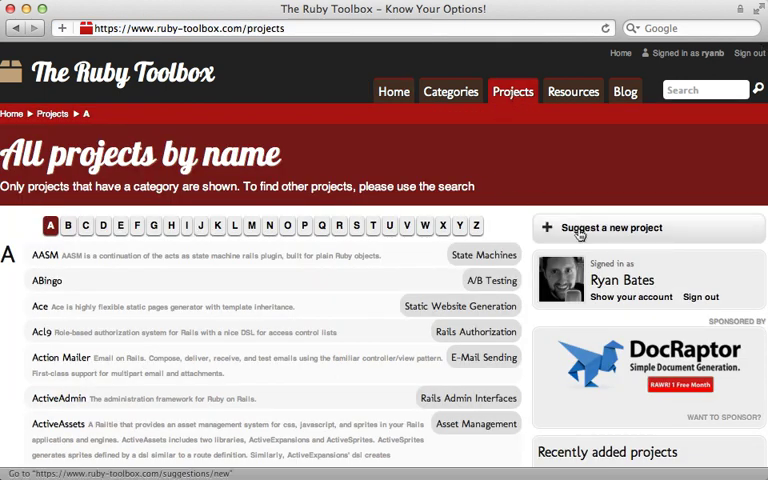
click(609, 227)
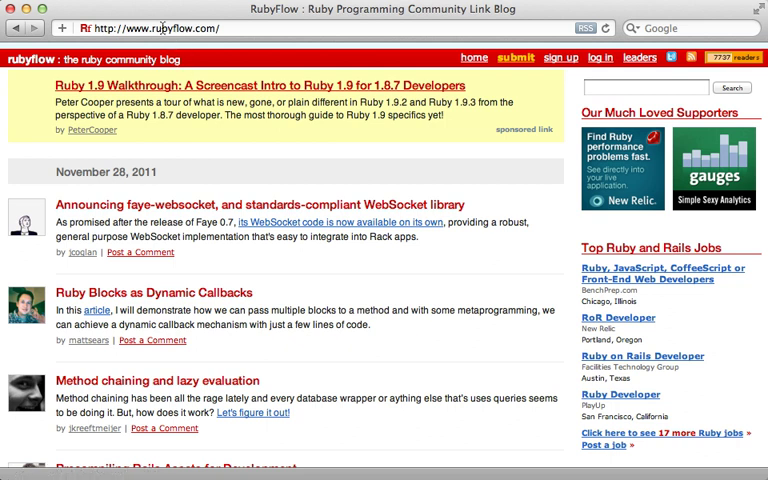
mouse_move(198, 158)
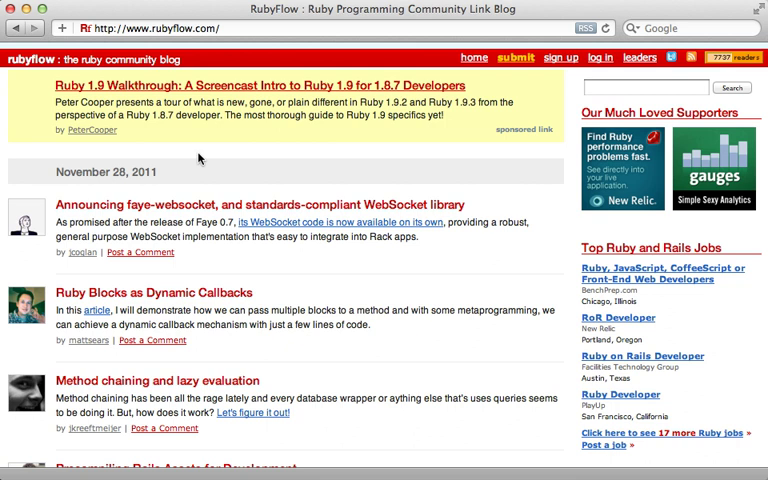
mouse_move(241, 261)
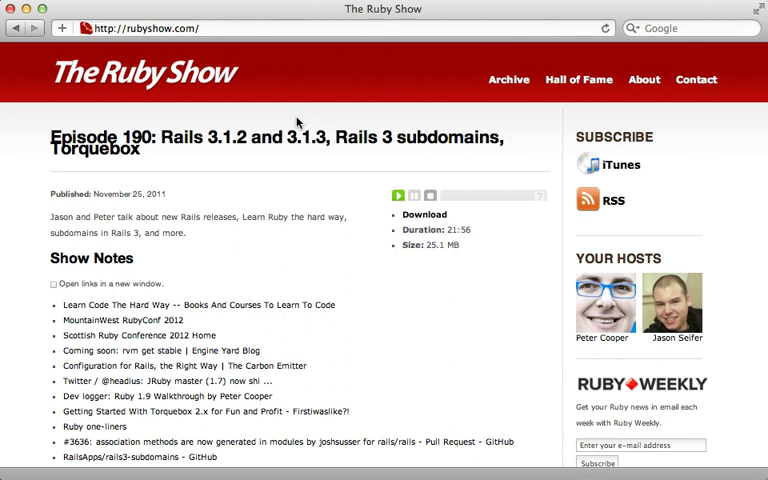
mouse_move(697, 83)
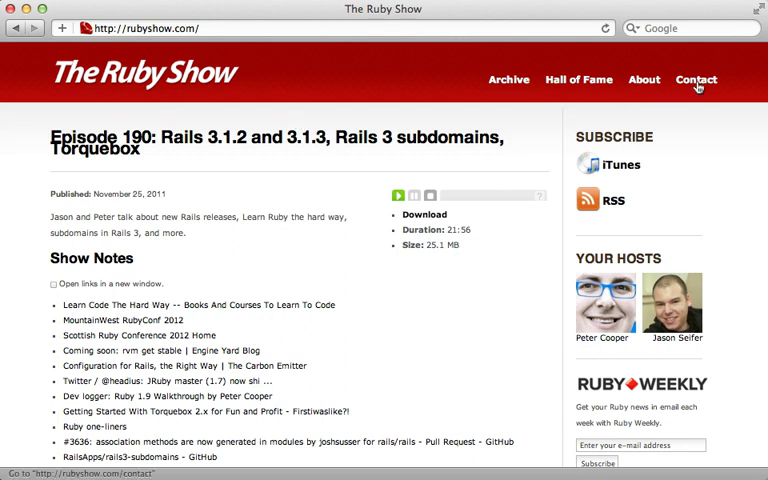
mouse_move(701, 110)
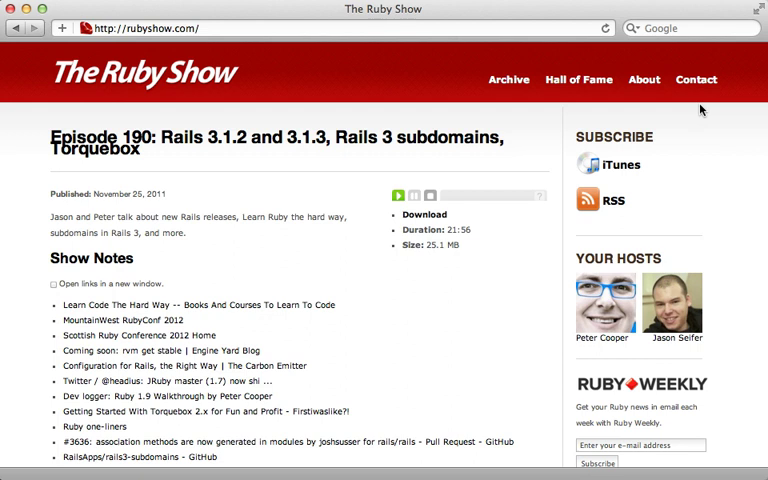